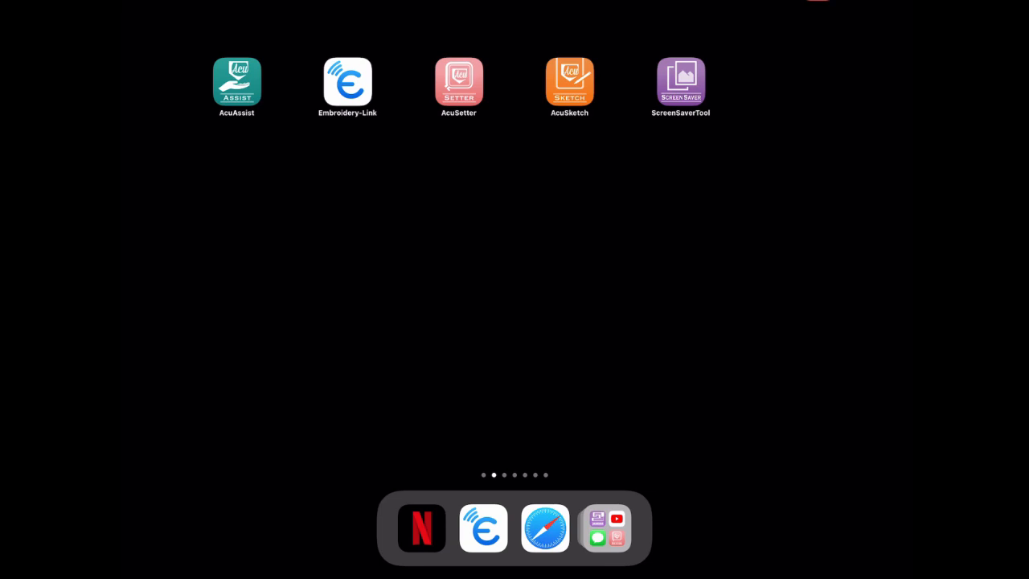
Launch the Embroidery-Link app to its Welcome screen with default hoop RE46d.
left_click(482, 527)
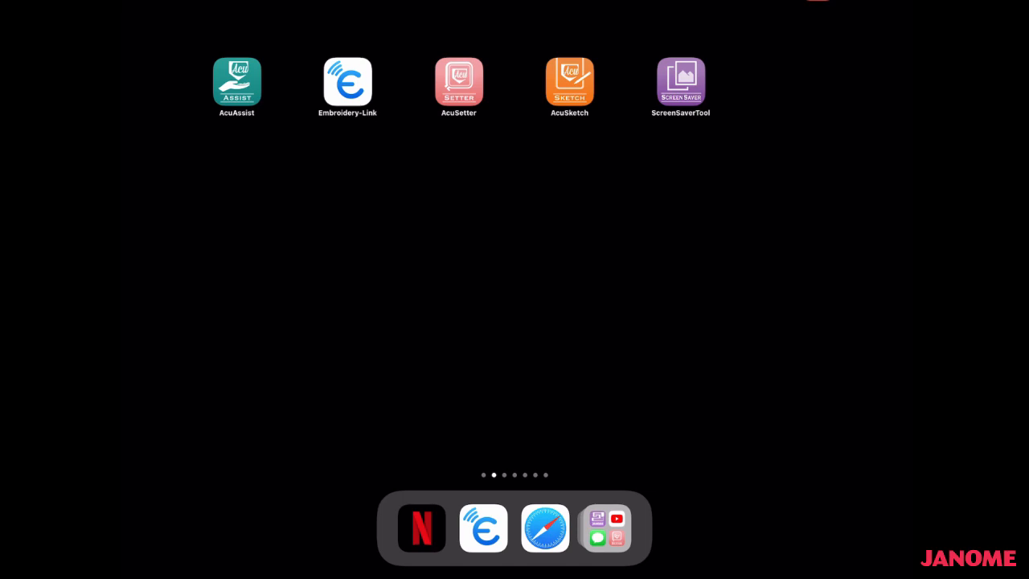
left_click(347, 82)
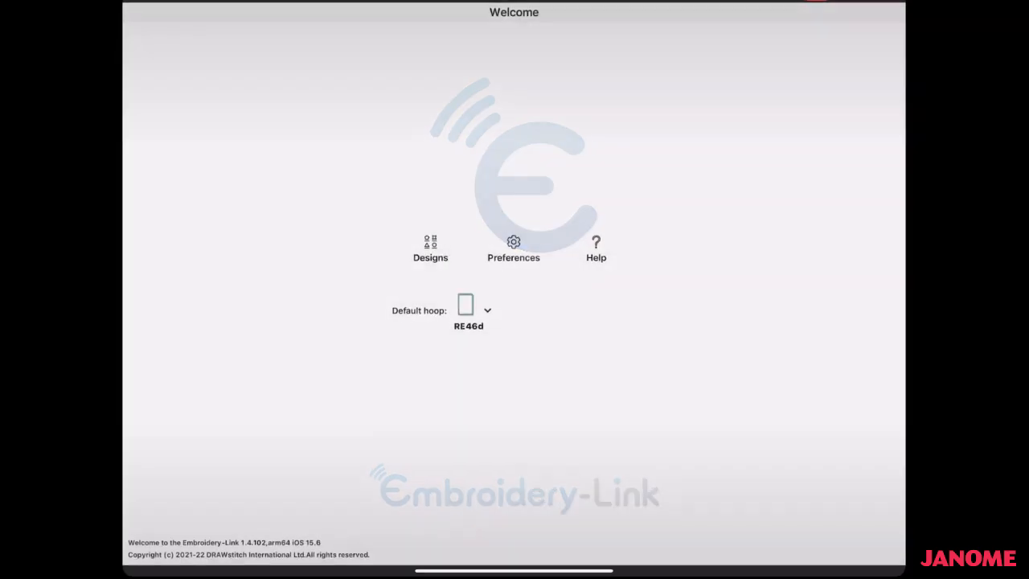
Go from the Welcome screen to the Designs browser with its browse help overlay.
left_click(514, 247)
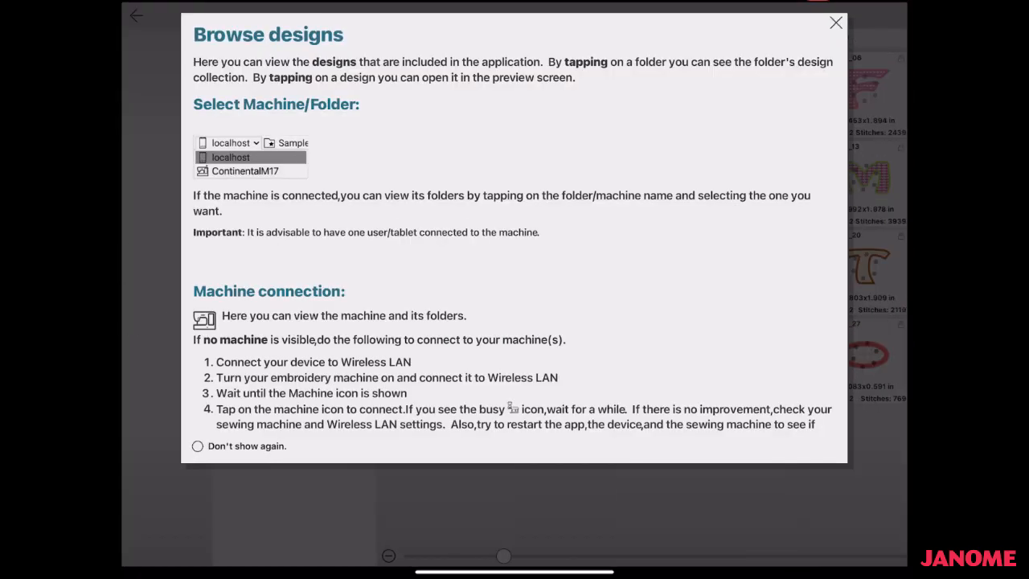
Dismiss the help, browse Samples > Alphabet and start previewing a letter design.
left_click(836, 22)
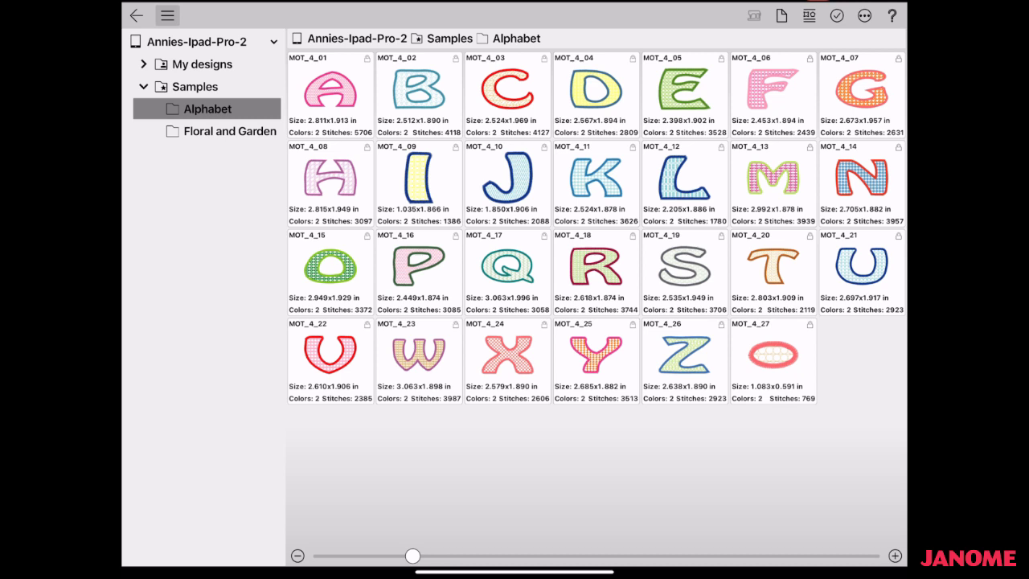
left_click(806, 16)
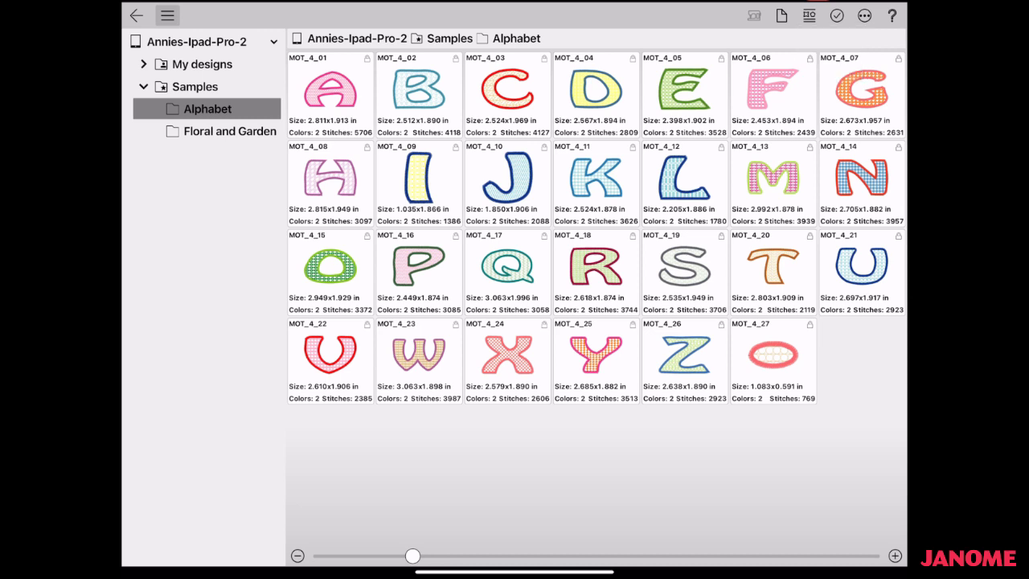
left_click(449, 38)
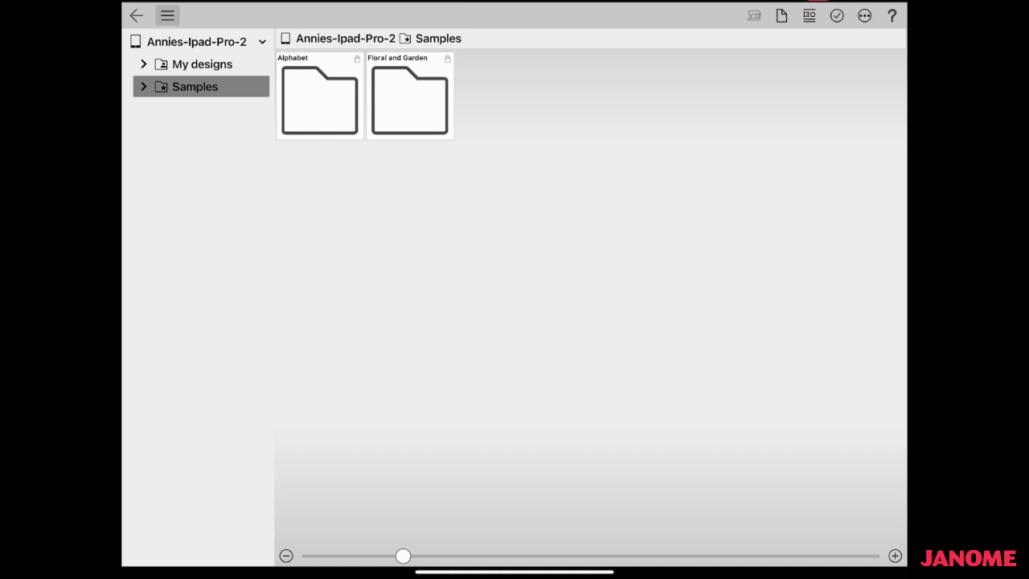
double_click(319, 100)
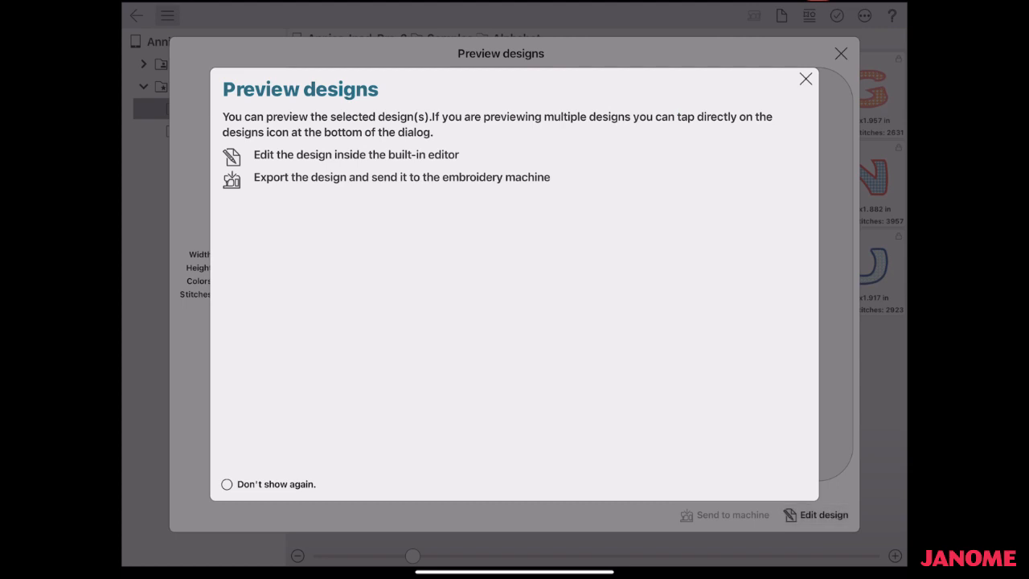
Dismiss the preview help to show MOT_4_10 J at 1.850 x 1.906 inches, 2 colours, 2088 stitches.
left_click(805, 77)
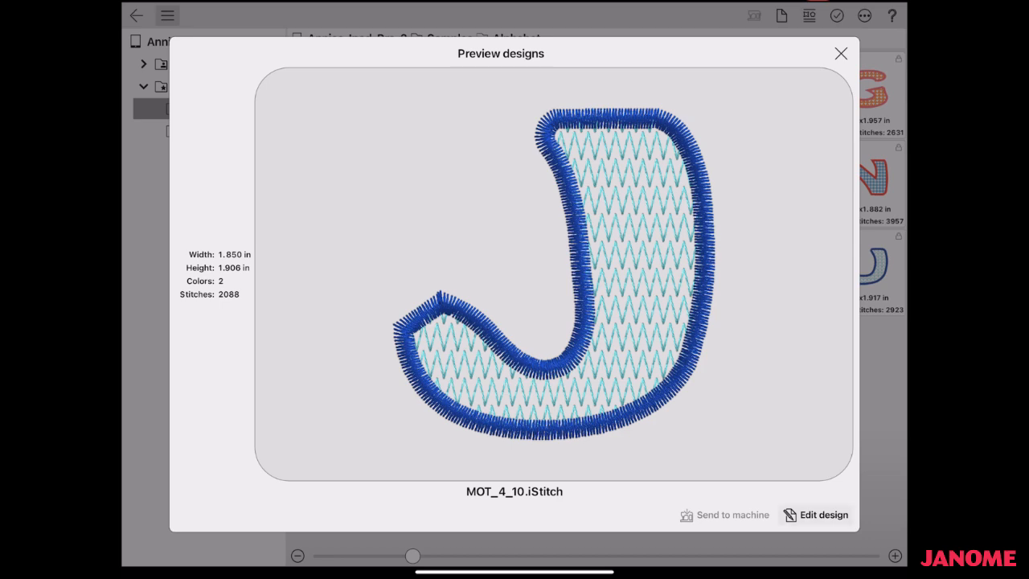
Edit the J, try SQ28d then settle on the RE20d hoop, acknowledge the notice and enter stitch editing.
left_click(822, 514)
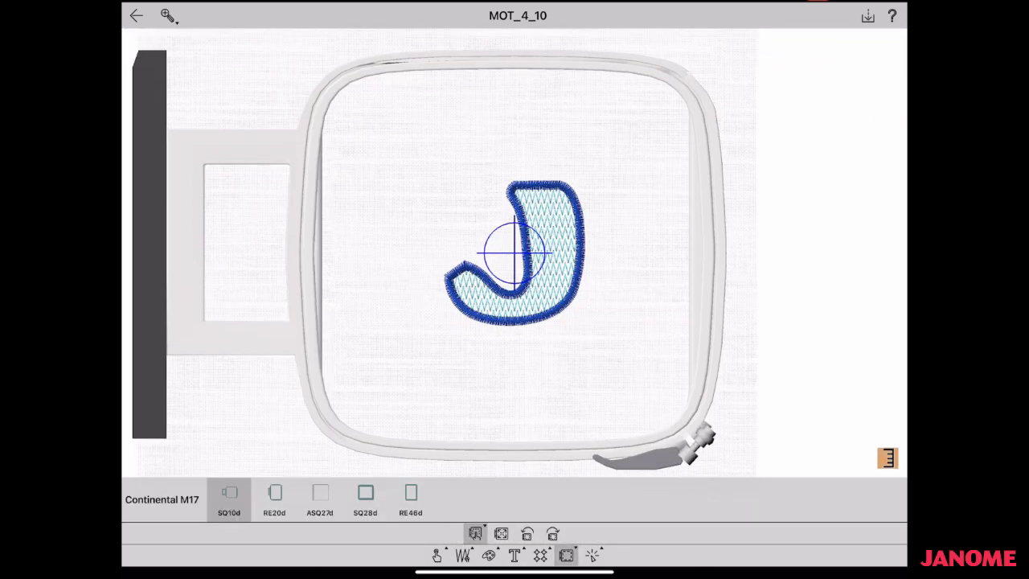
left_click(363, 498)
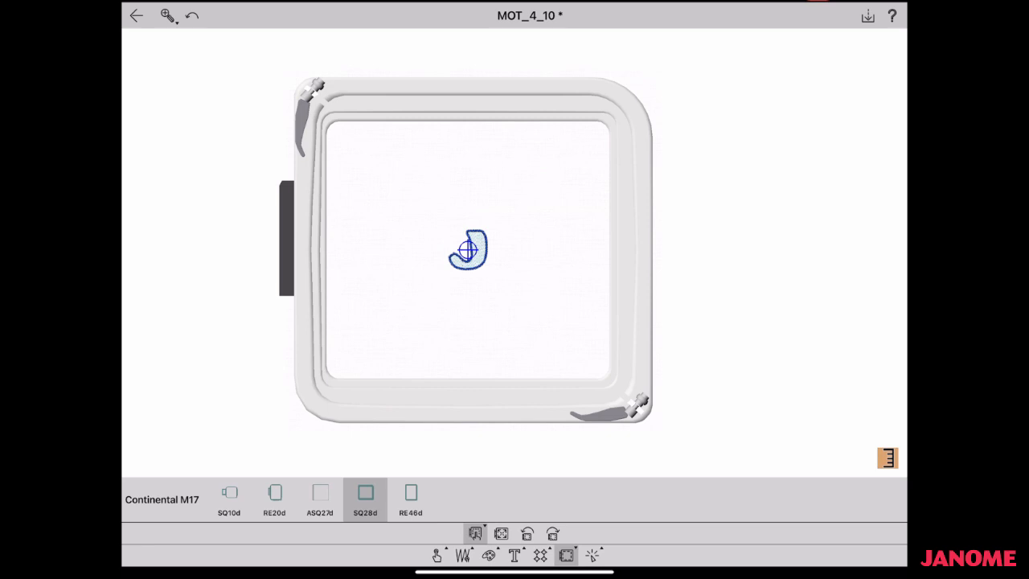
left_click(273, 499)
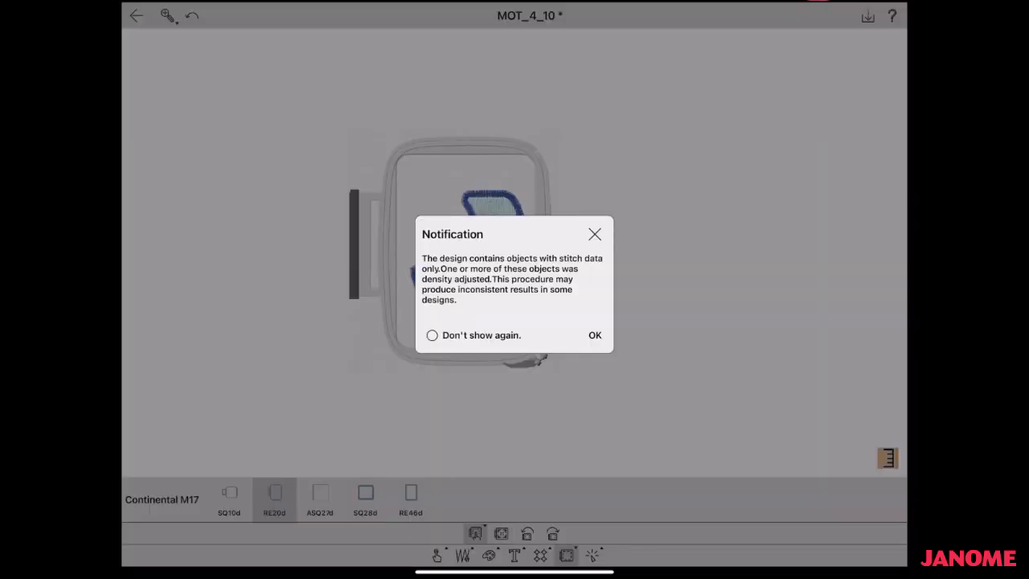
left_click(595, 334)
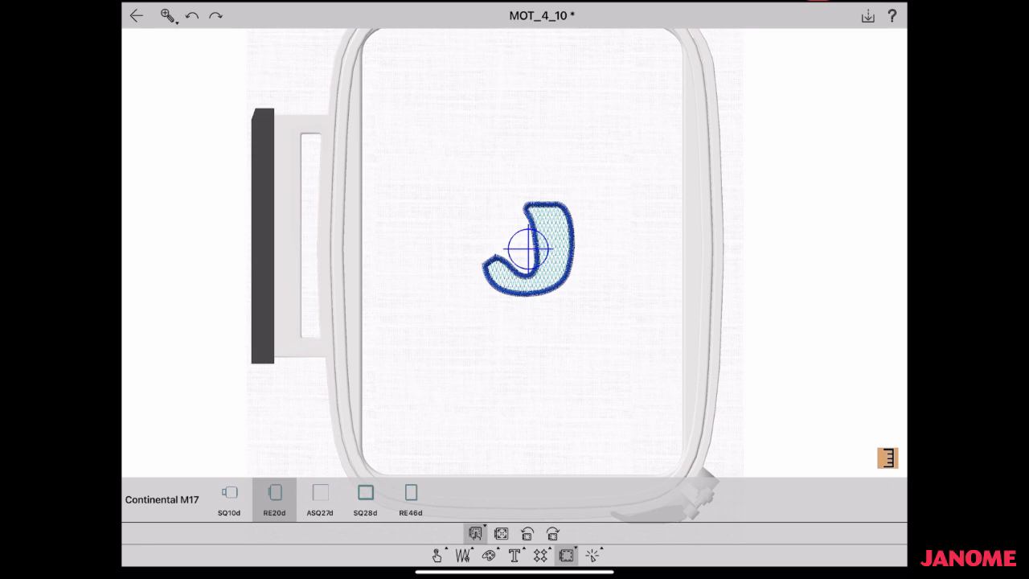
left_click(363, 496)
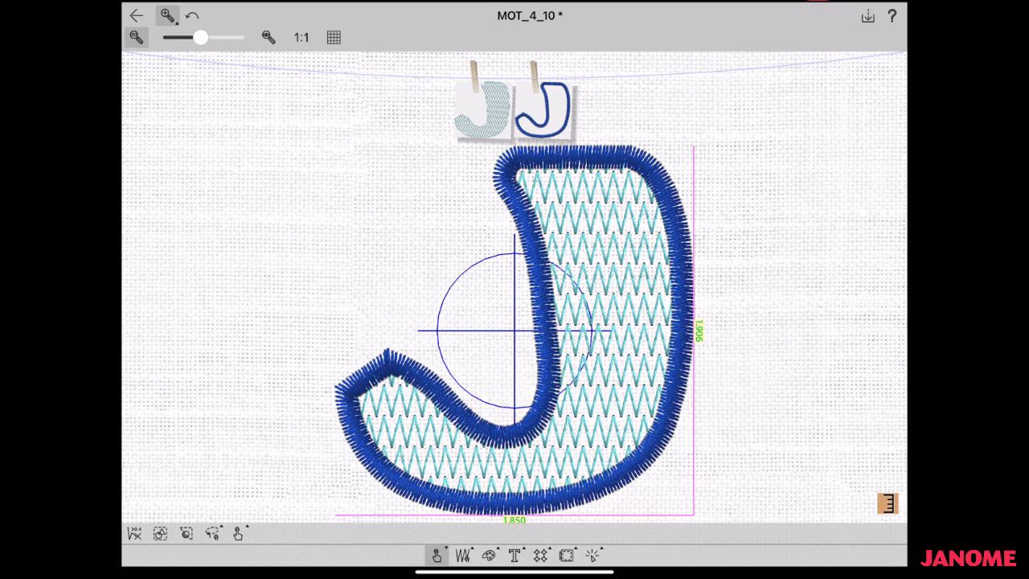
Fit the work area and enlarge the J to about 2.917 inches wide.
left_click(333, 37)
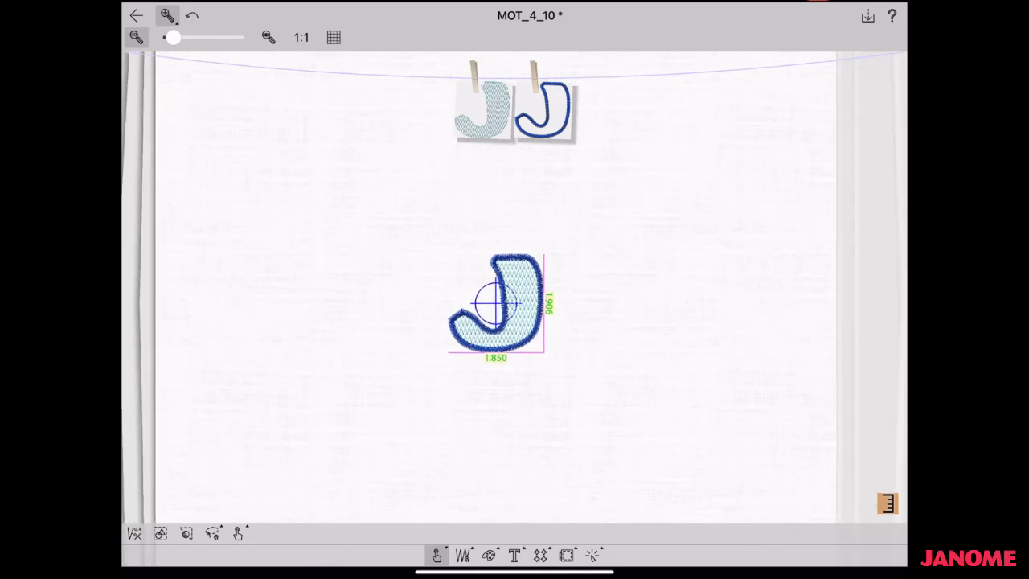
left_click(495, 305)
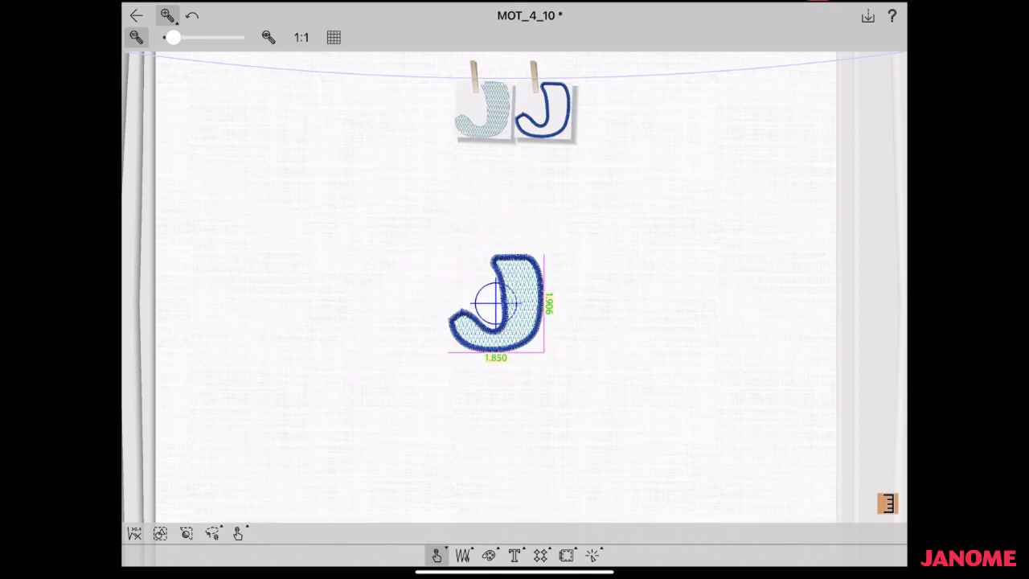
left_click(495, 302)
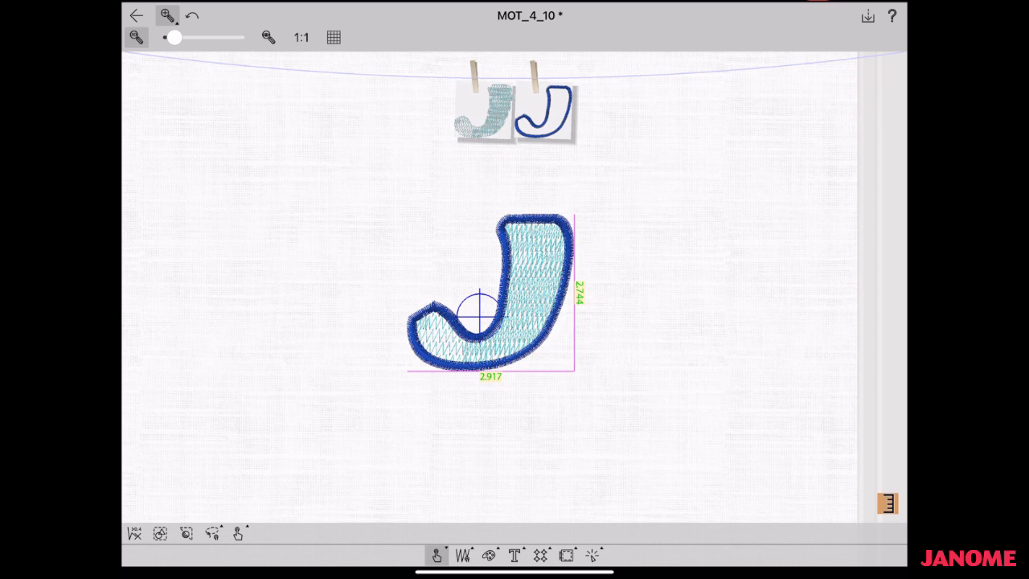
Select the J and drag its density adjustment down to about -7.
left_click(490, 306)
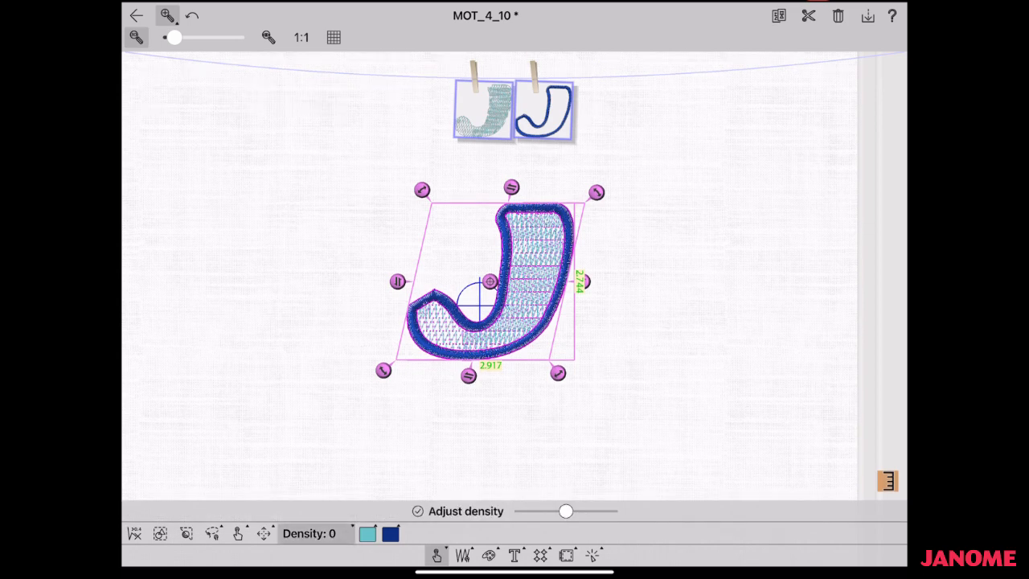
left_click_drag(566, 511, 521, 511)
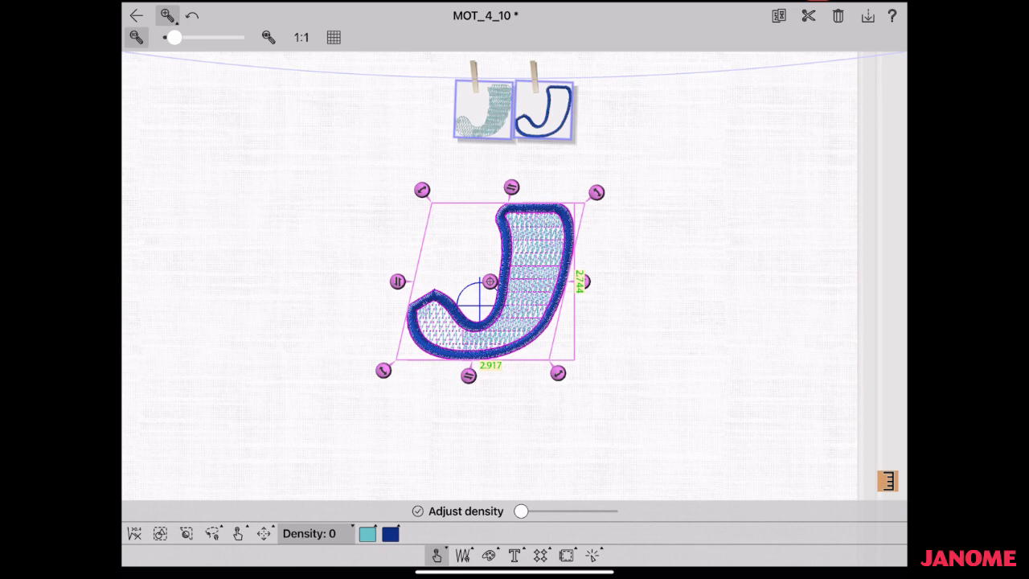
left_click_drag(521, 511, 572, 511)
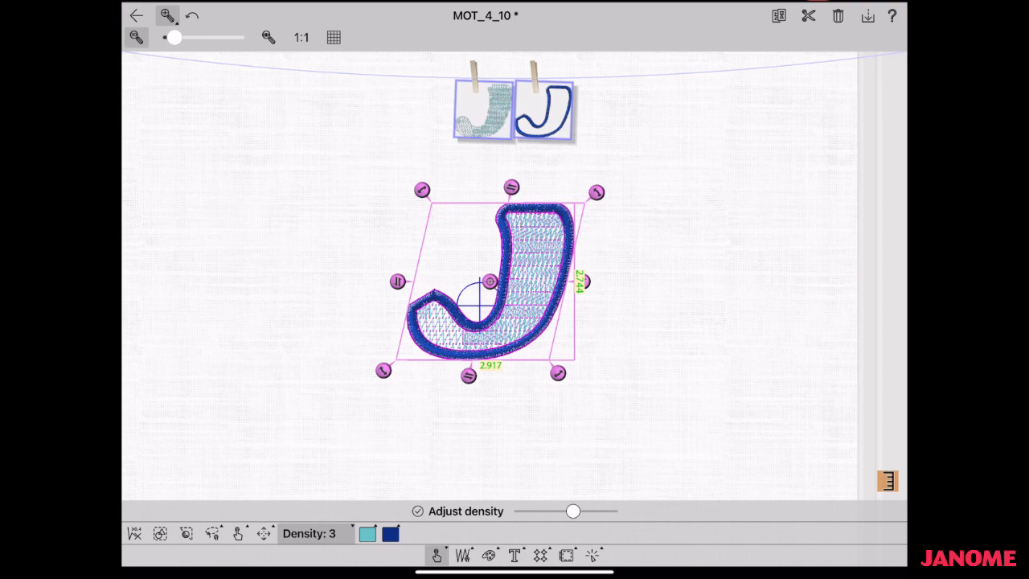
left_click_drag(573, 511, 550, 511)
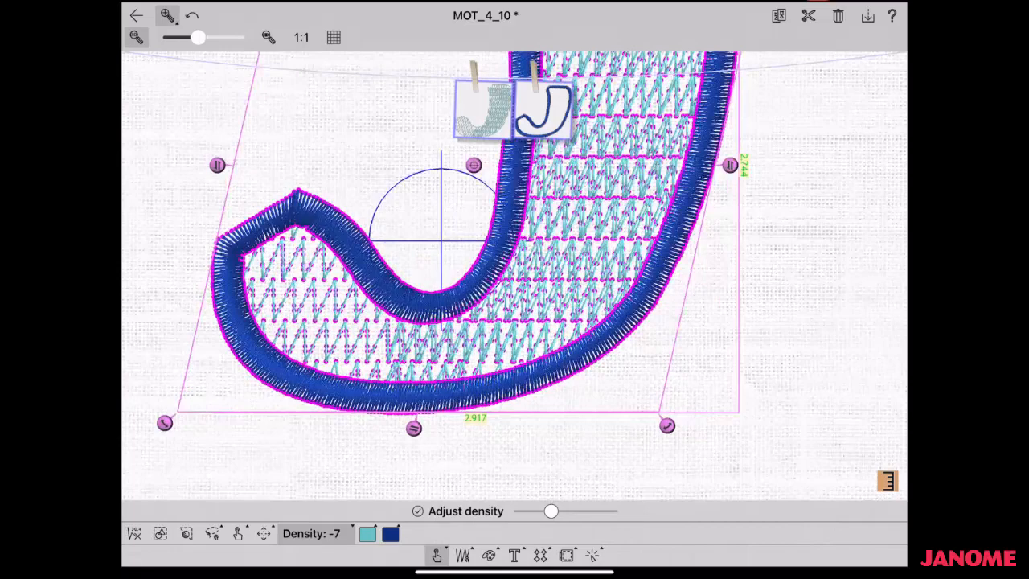
left_click_drag(550, 511, 577, 511)
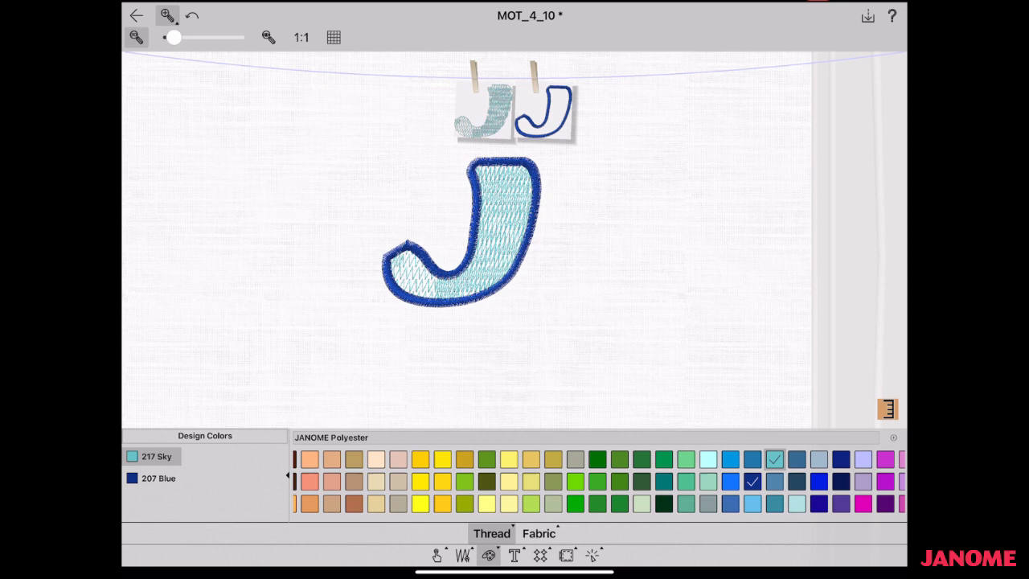
Recolour the J fill to 14 Lime Green, trying 216 Wine Red for the outline, and close the palette.
left_click(575, 480)
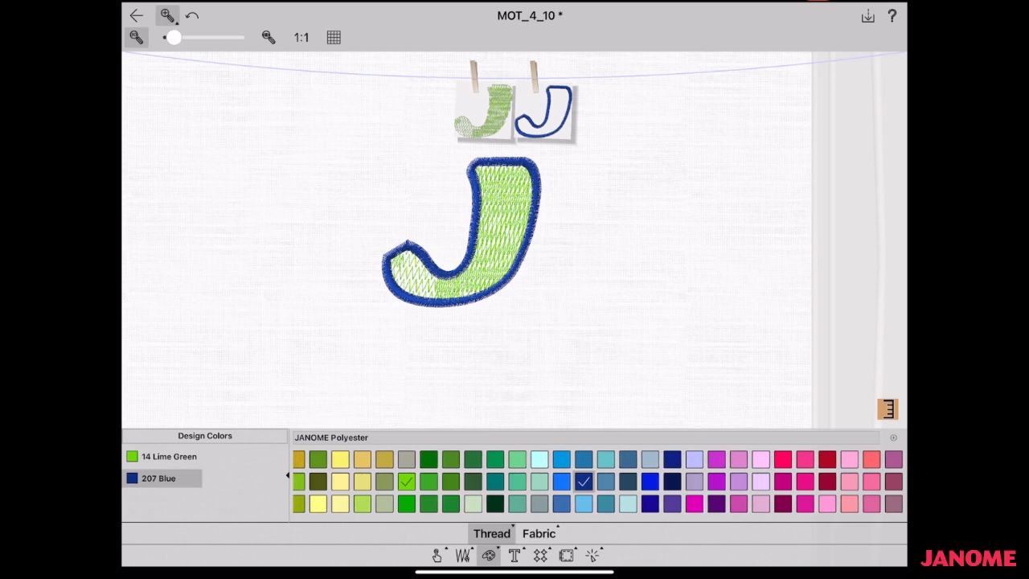
left_click(826, 482)
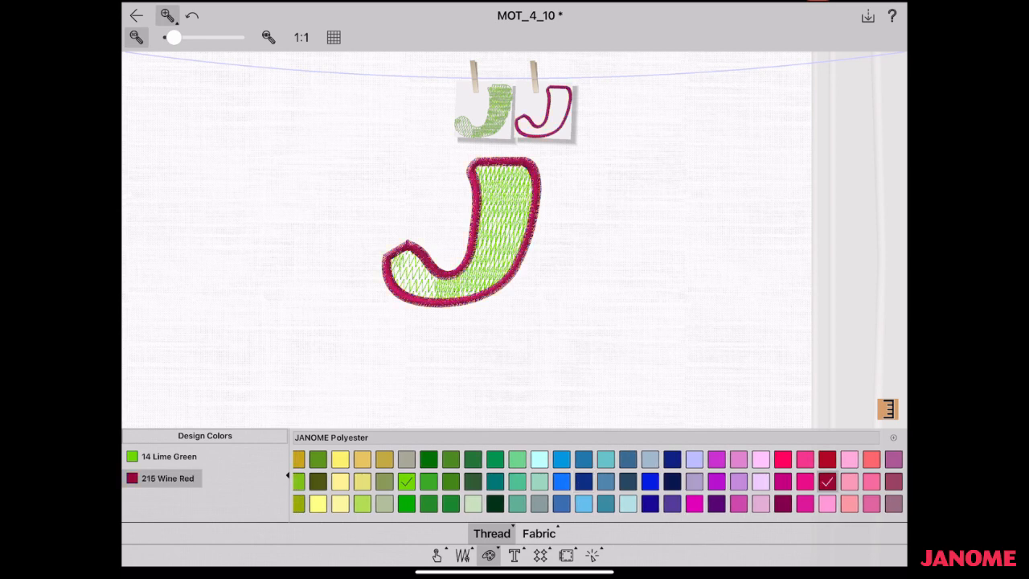
left_click(650, 503)
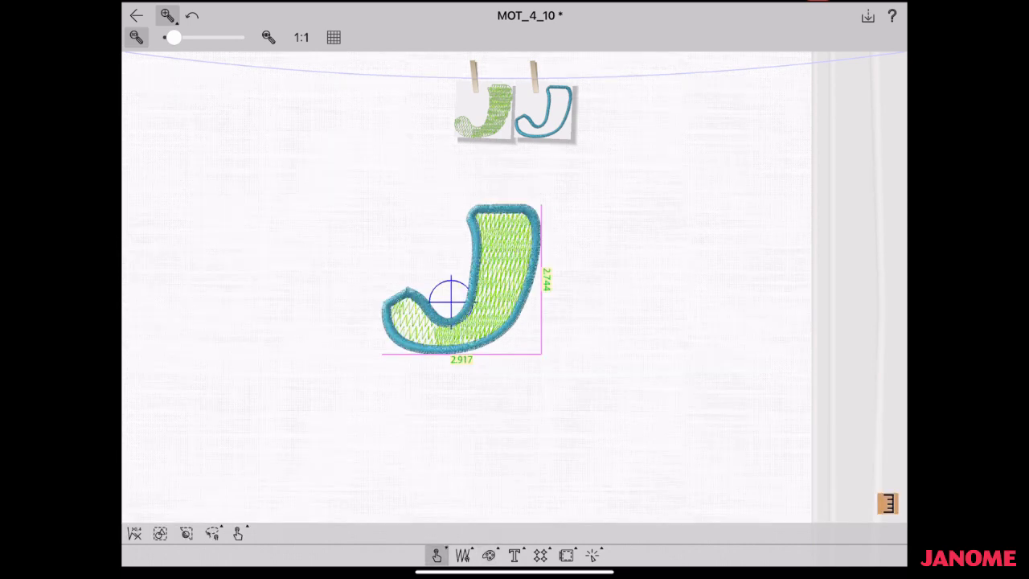
Start lettering in Font 003 with the size nudged up to 19.
left_click(514, 554)
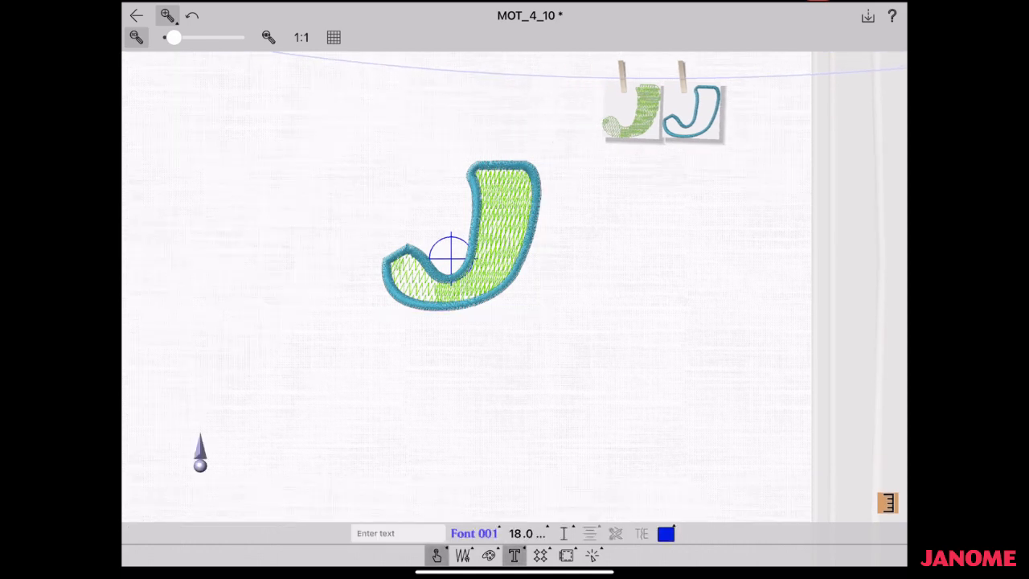
left_click(474, 533)
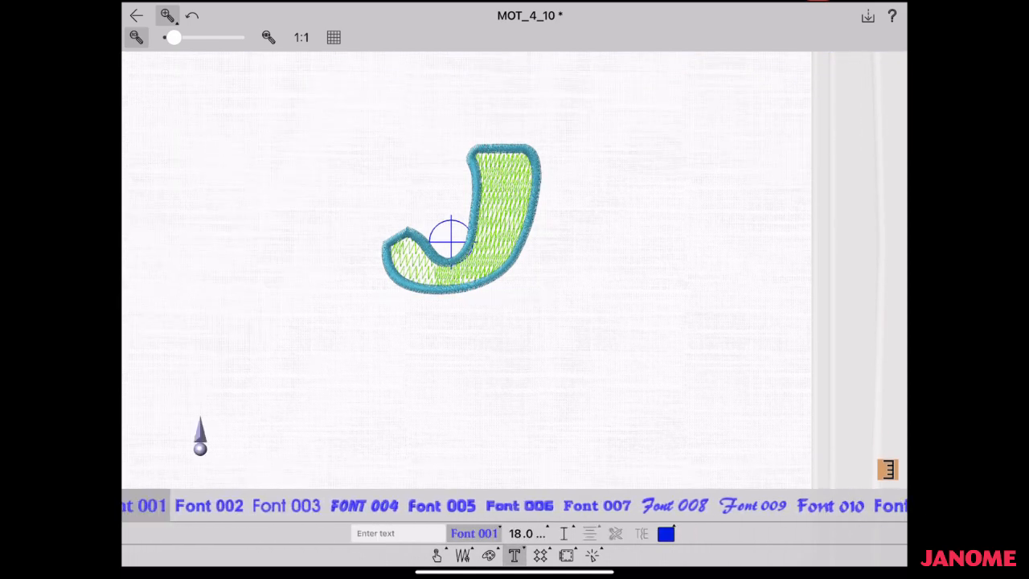
left_click(389, 504)
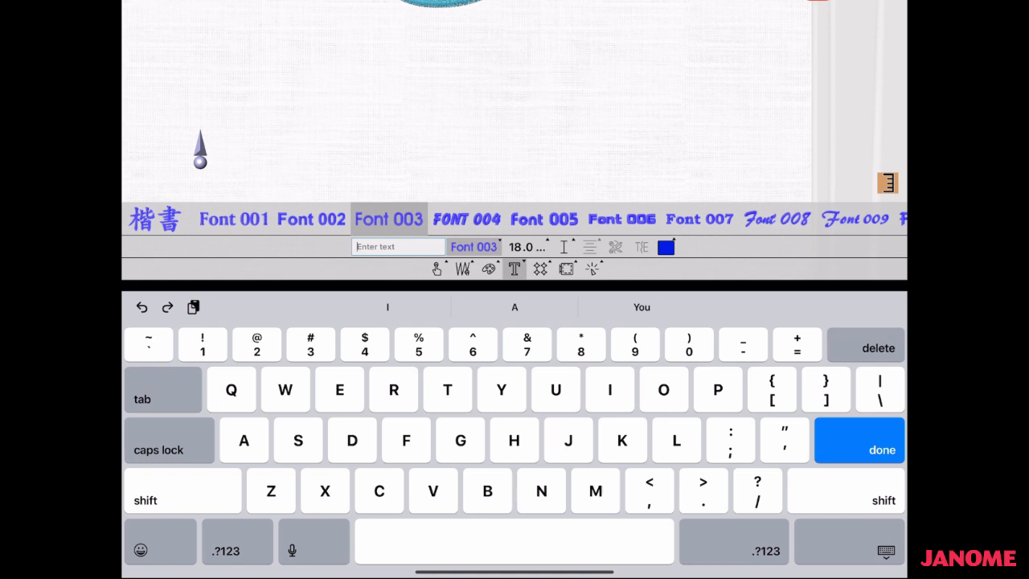
left_click(858, 441)
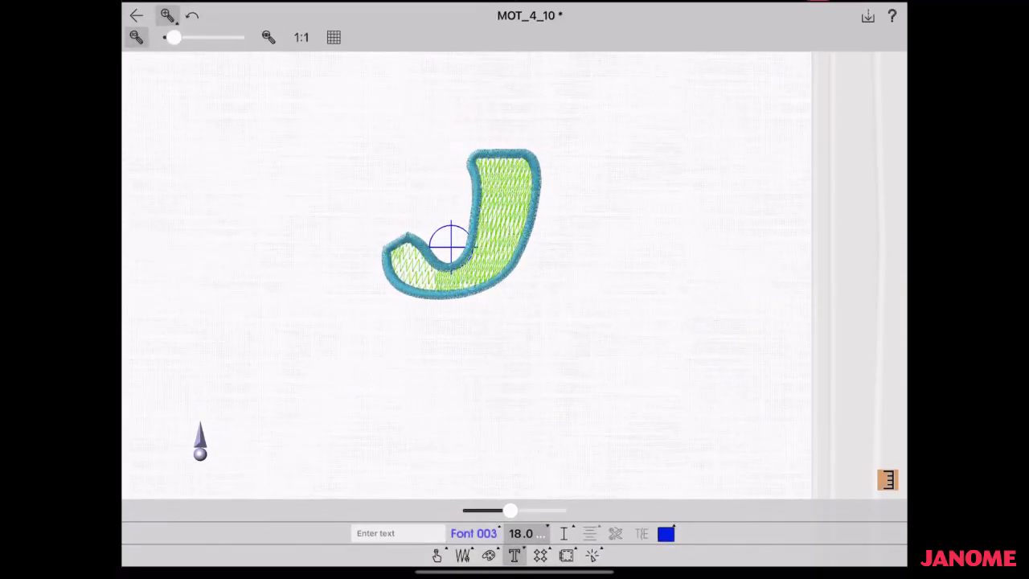
left_click_drag(511, 510, 530, 510)
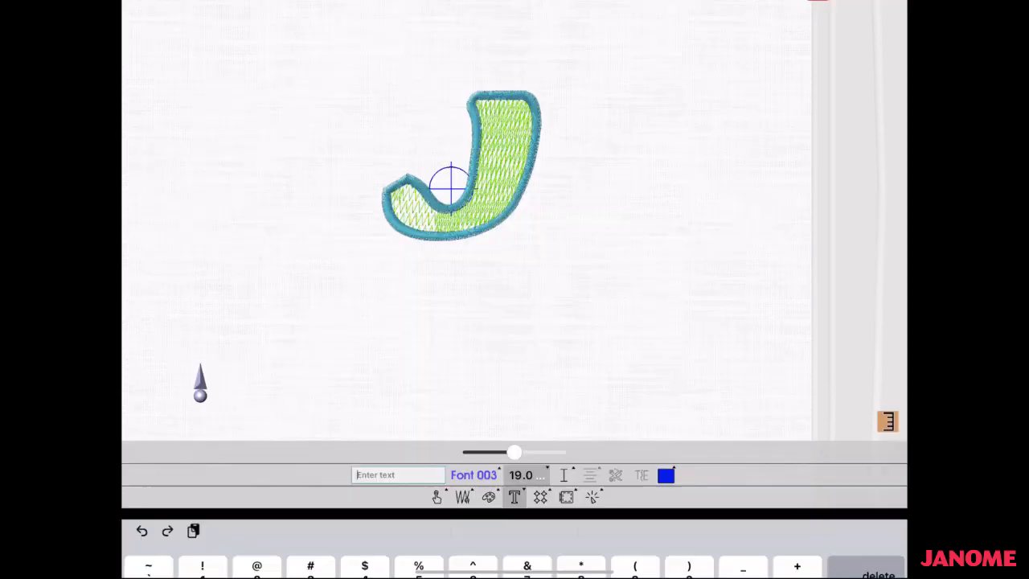
Enter the text anome and enlarge the lettering to size 23.5.
type("n")
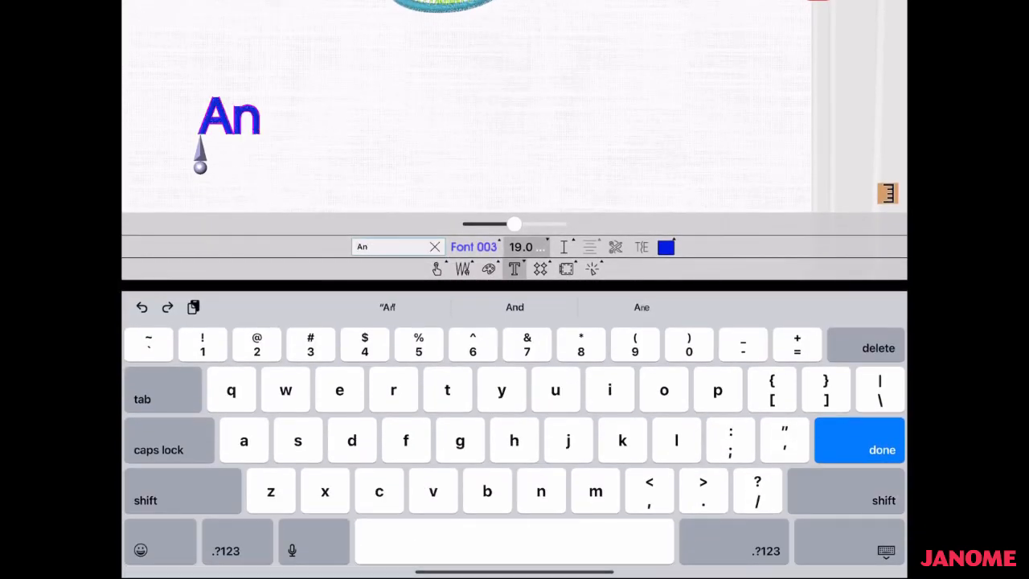
type("ome")
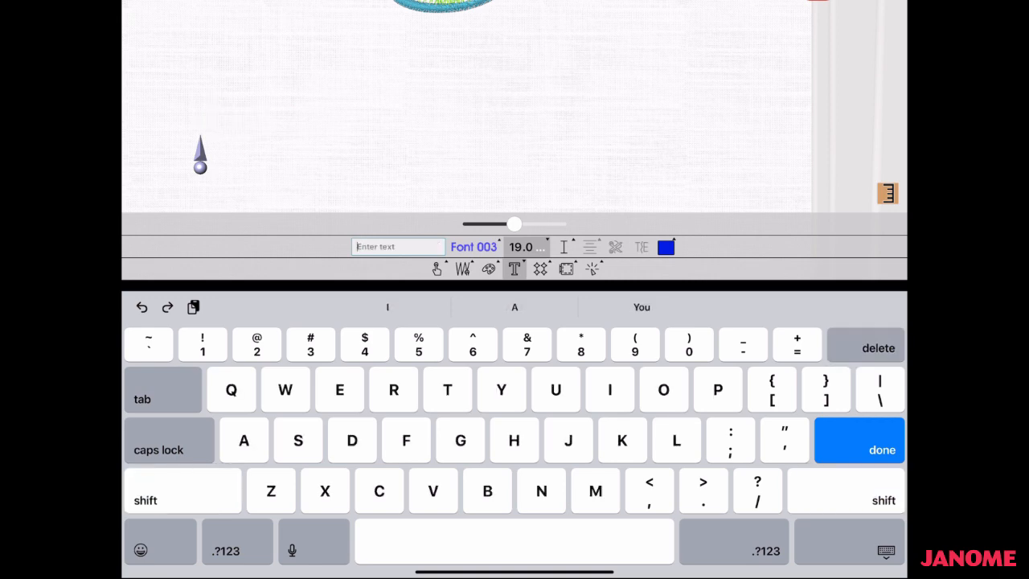
type("nome")
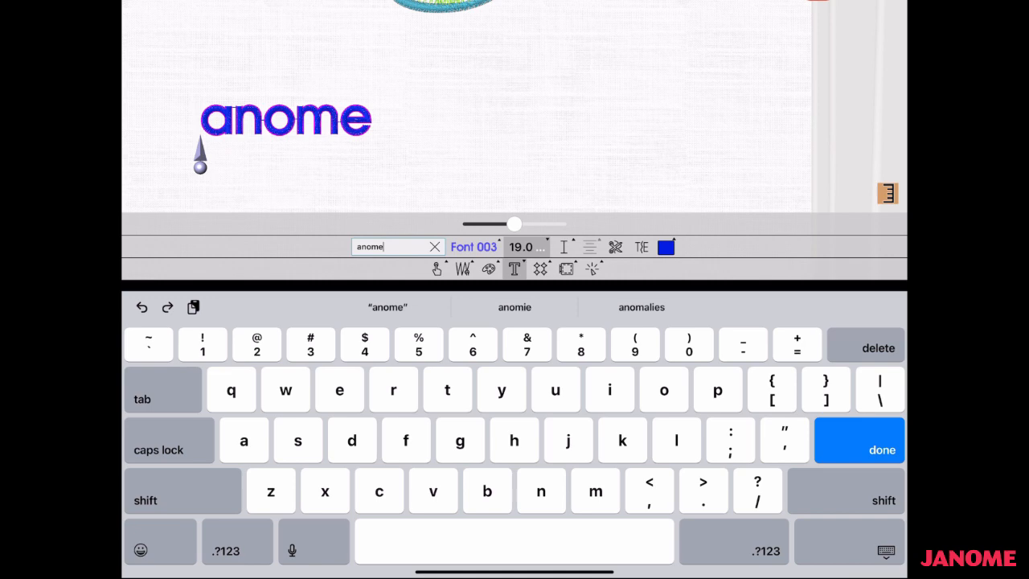
left_click_drag(515, 225, 530, 225)
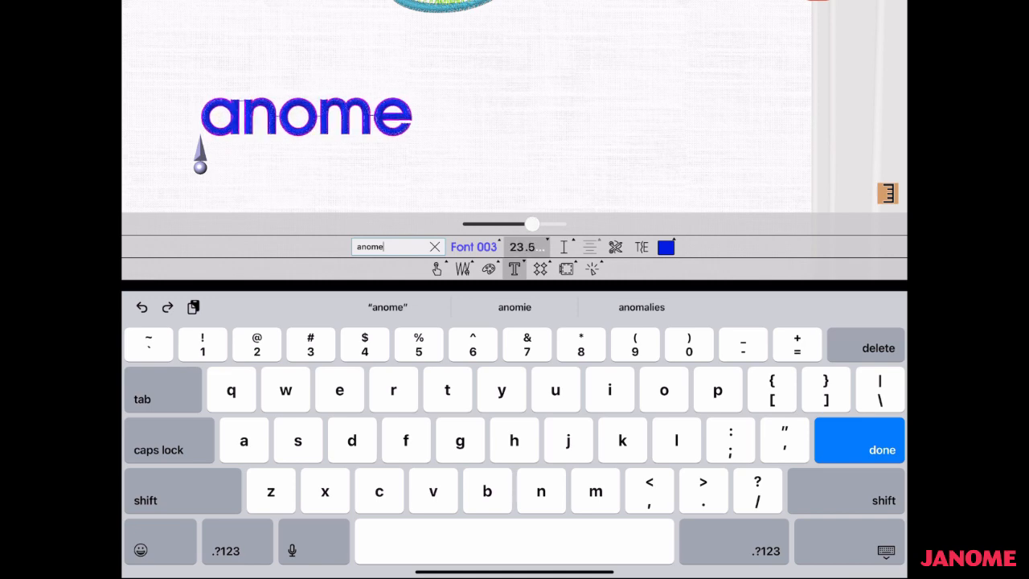
left_click(880, 450)
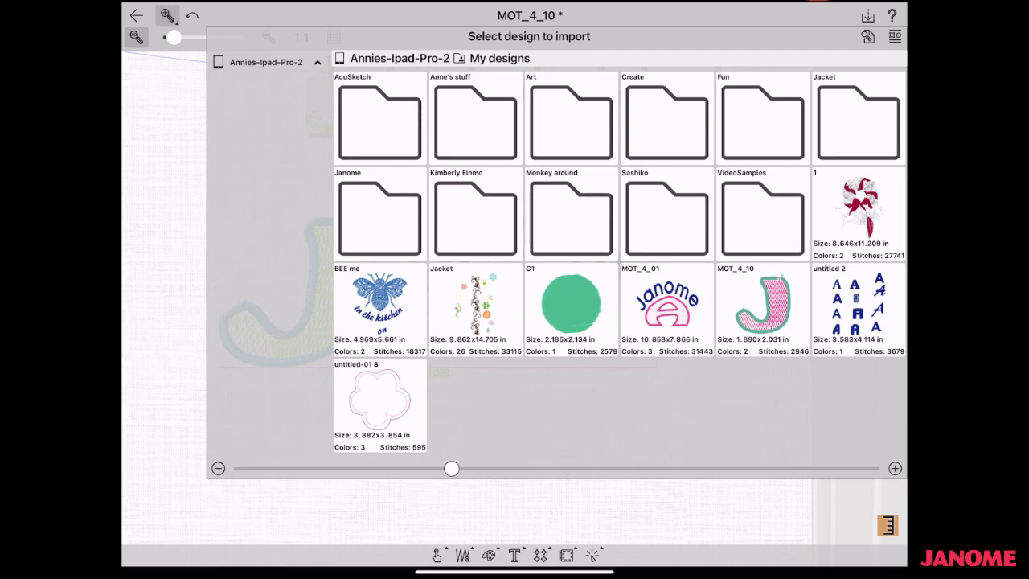
Enter the AcuSketch folder of hand-drawn sketches in the import browser.
double_click(379, 119)
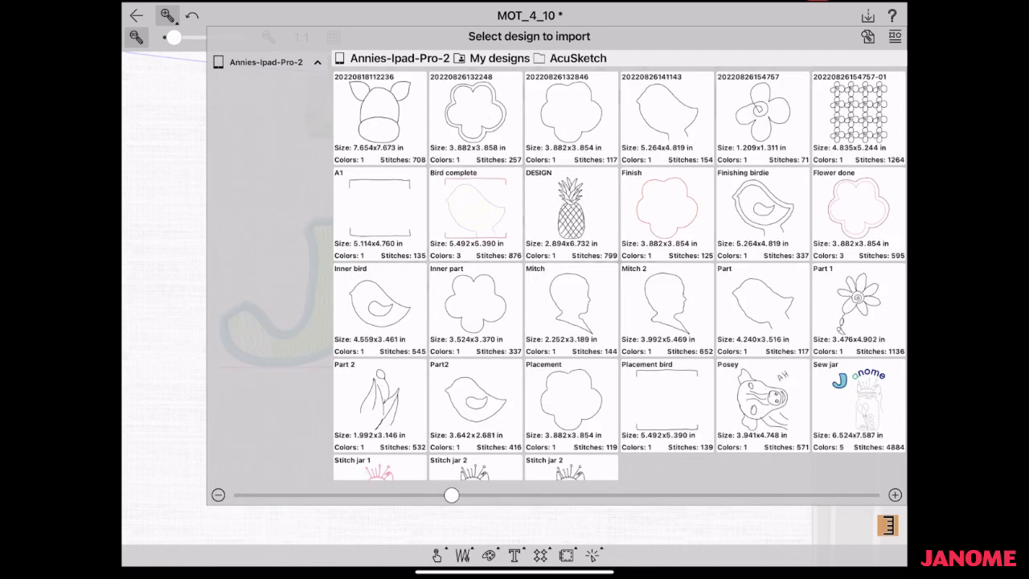
scroll("down", 3)
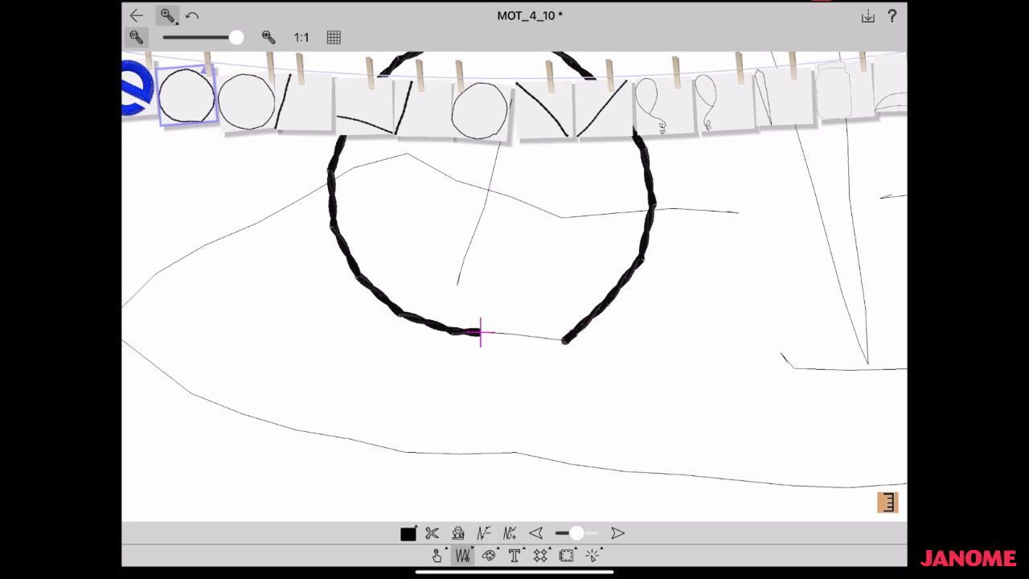
Continue the bold hand-drawn stitch line around the faint sketch circle.
left_click_drag(480, 333, 565, 346)
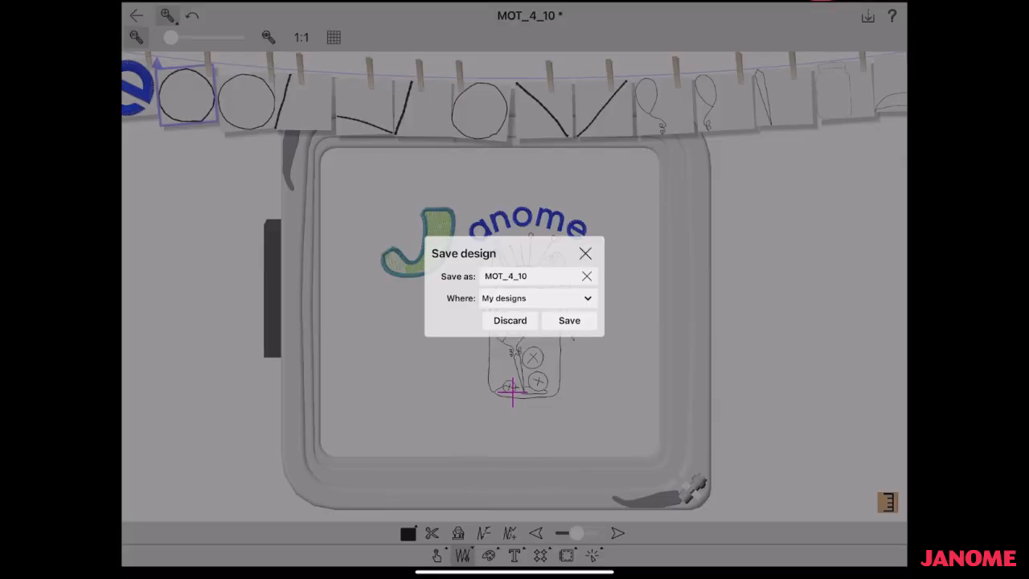
Save the J design as 'J sewing' into the Create folder of My designs and browse to it.
left_click(534, 297)
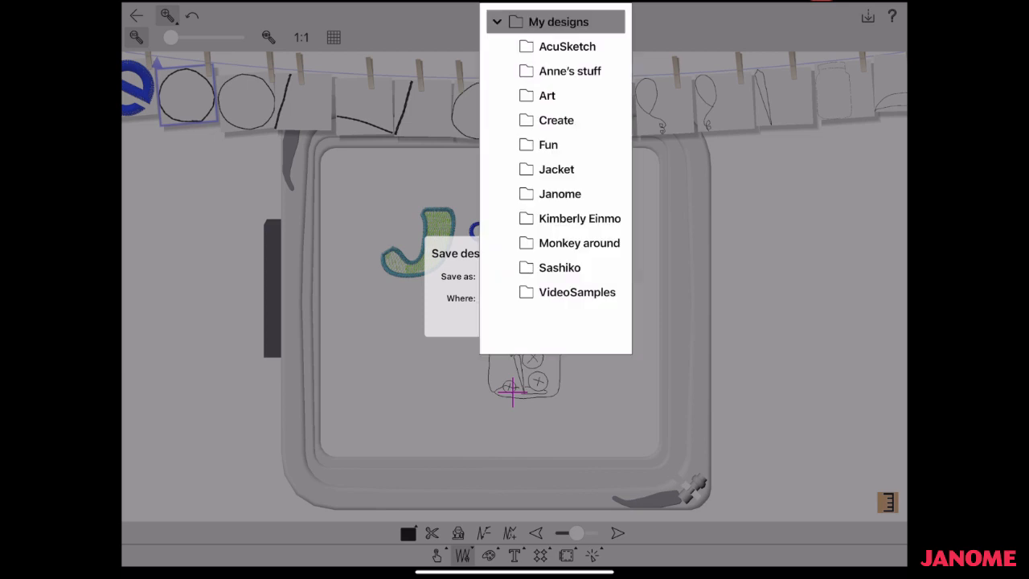
left_click(556, 119)
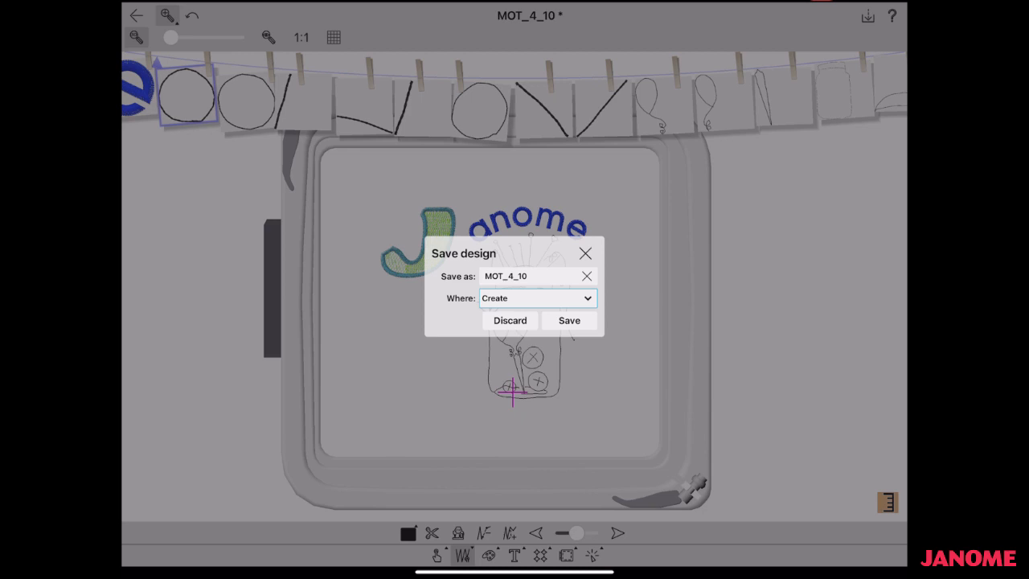
left_click(522, 276)
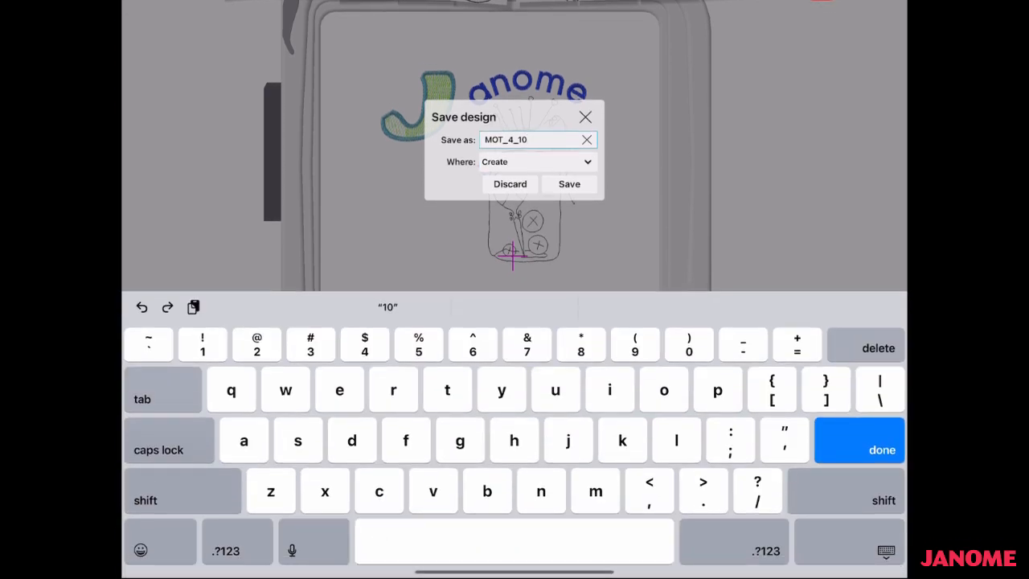
left_click(587, 139)
type("J sewing")
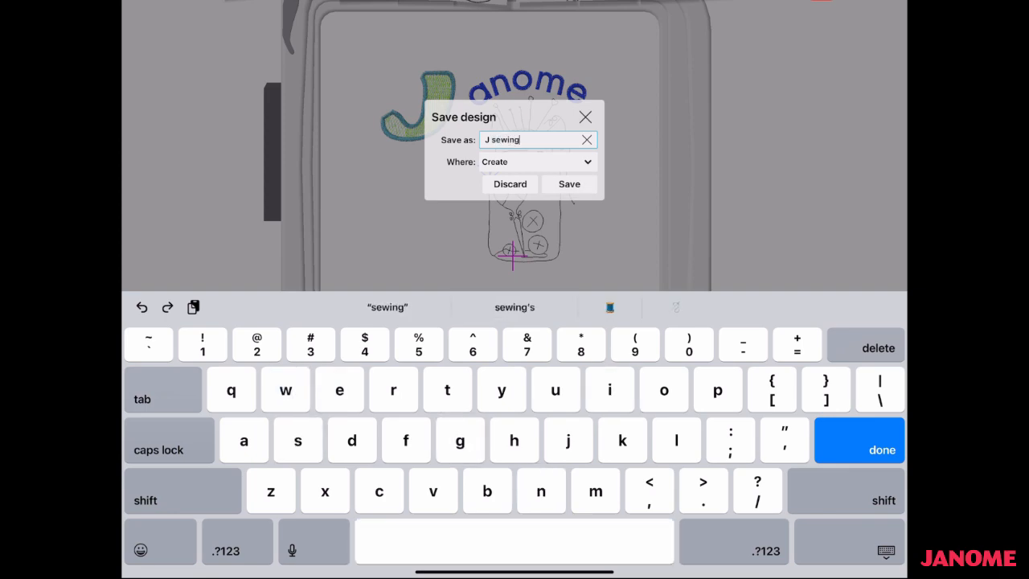
left_click(569, 184)
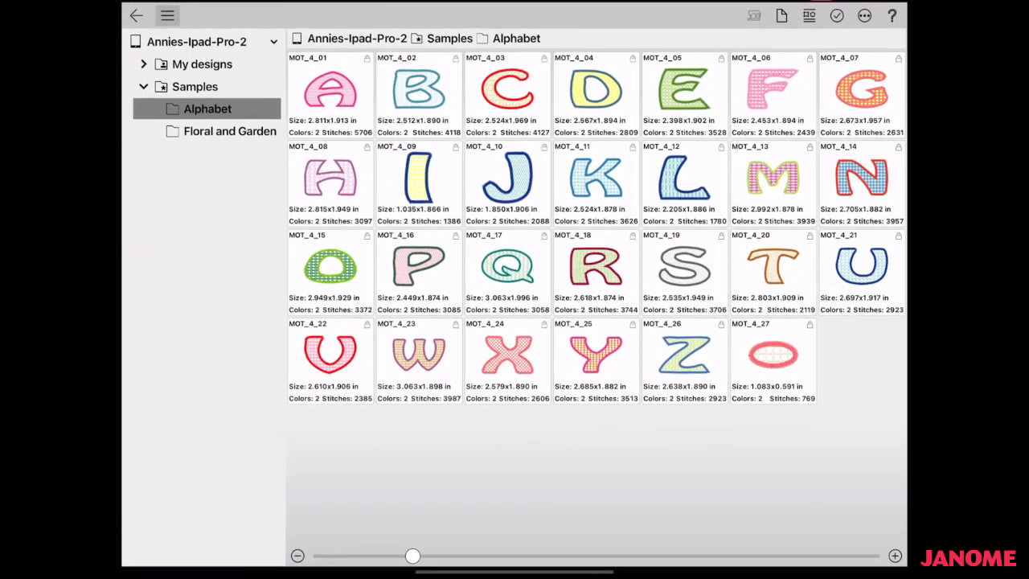
left_click(201, 64)
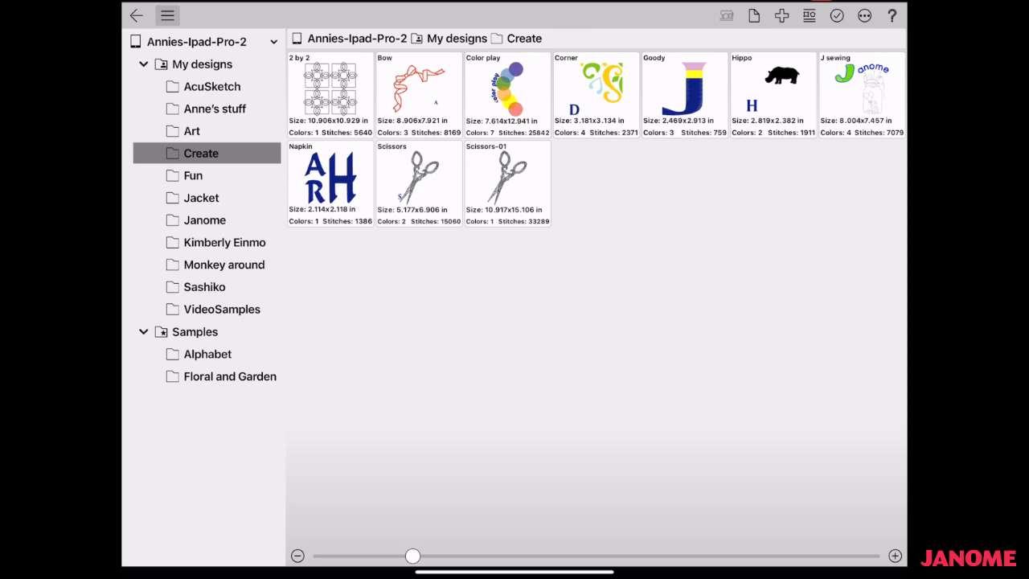
Load floral design FAG_4_02 from My designs into the editor and dismiss the intro sheet.
left_click(456, 38)
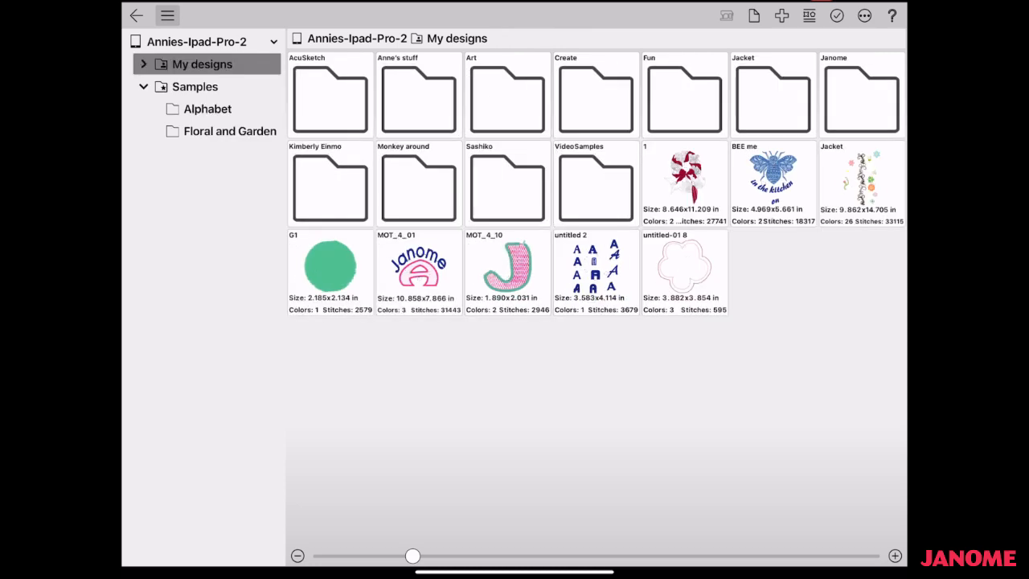
left_click(229, 130)
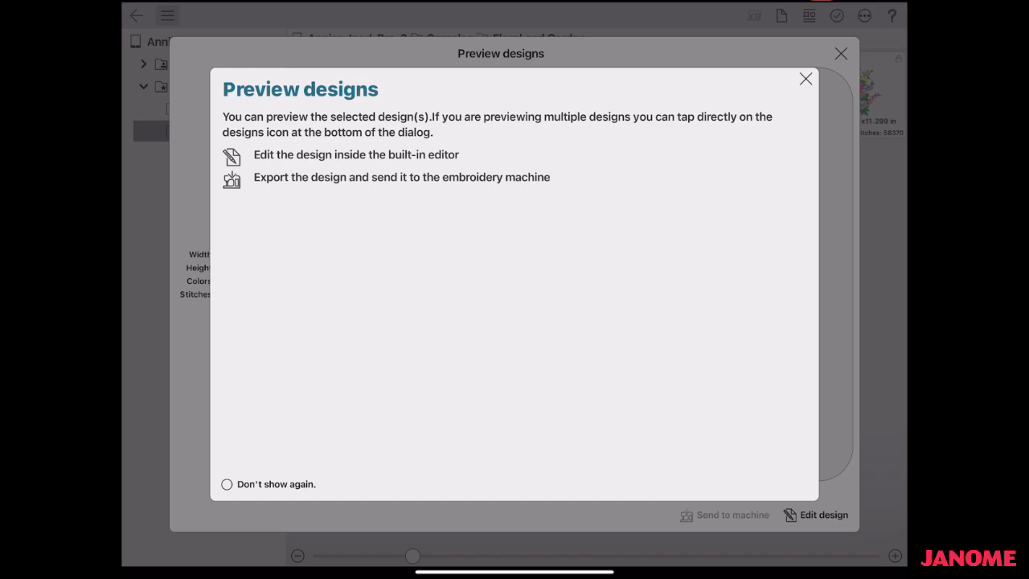
left_click(815, 514)
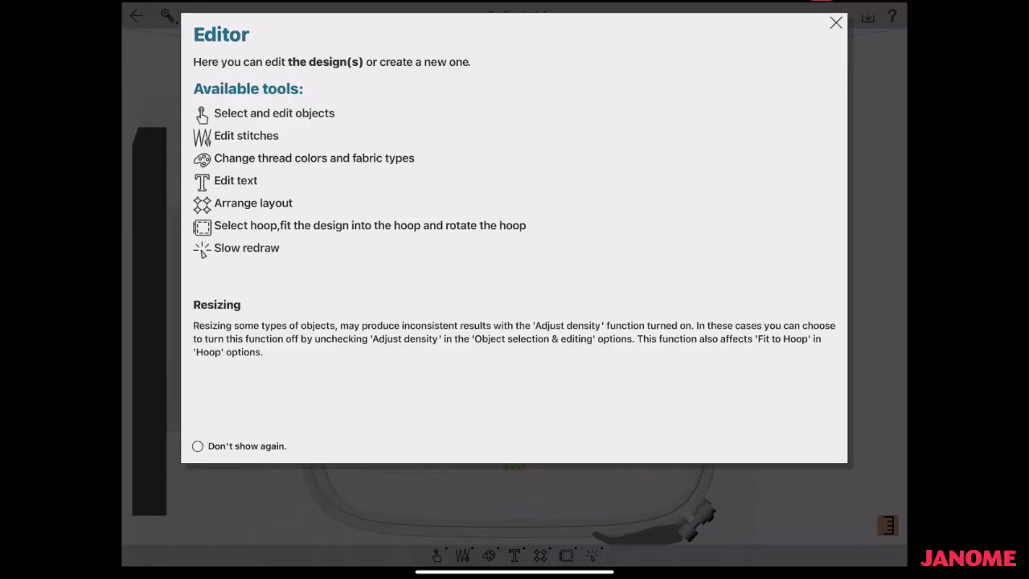
left_click(835, 23)
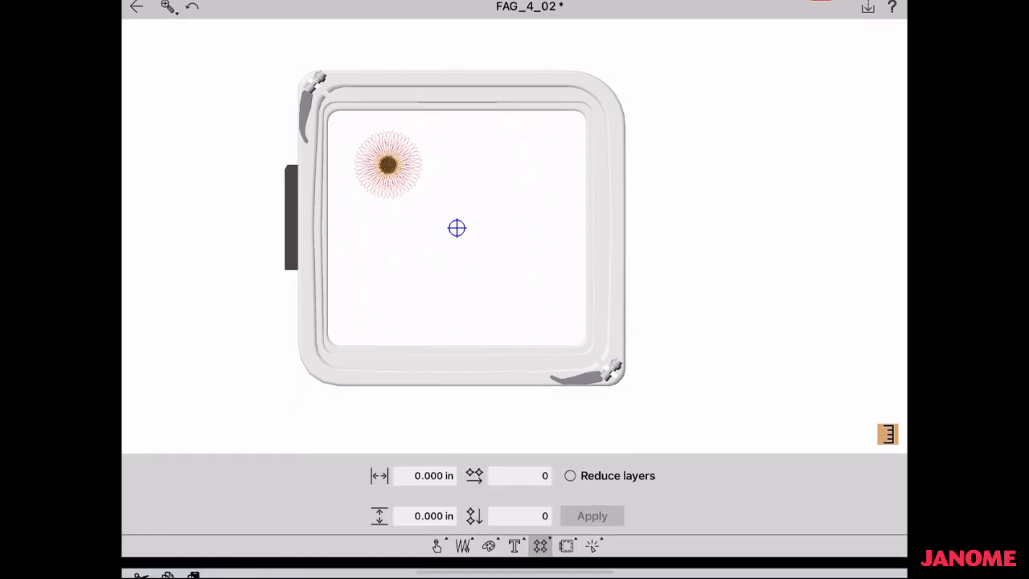
Repeat the floral 4 times horizontally and vertically at 0.197 in spacing and apply the grid.
left_click(424, 476)
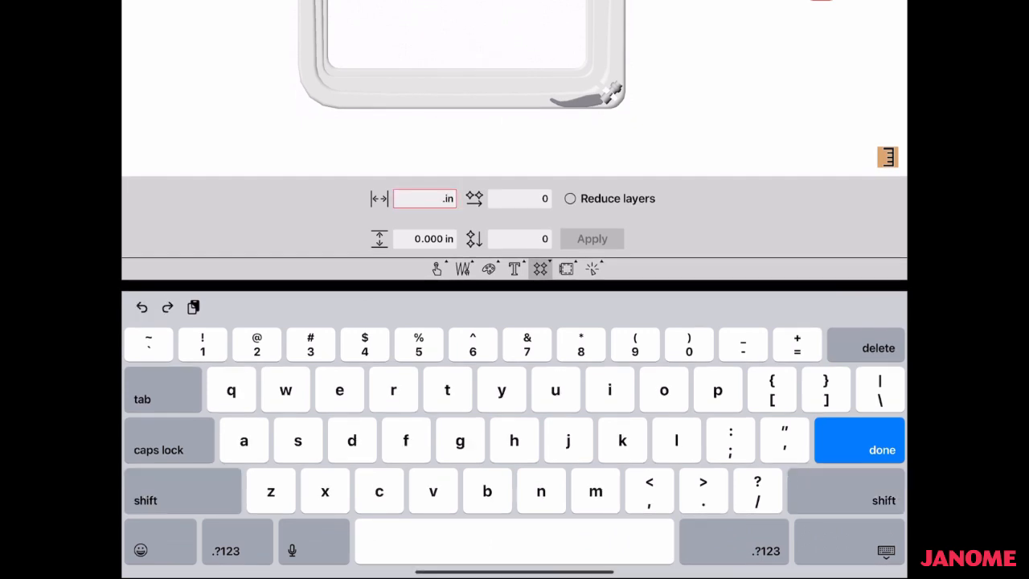
type("2")
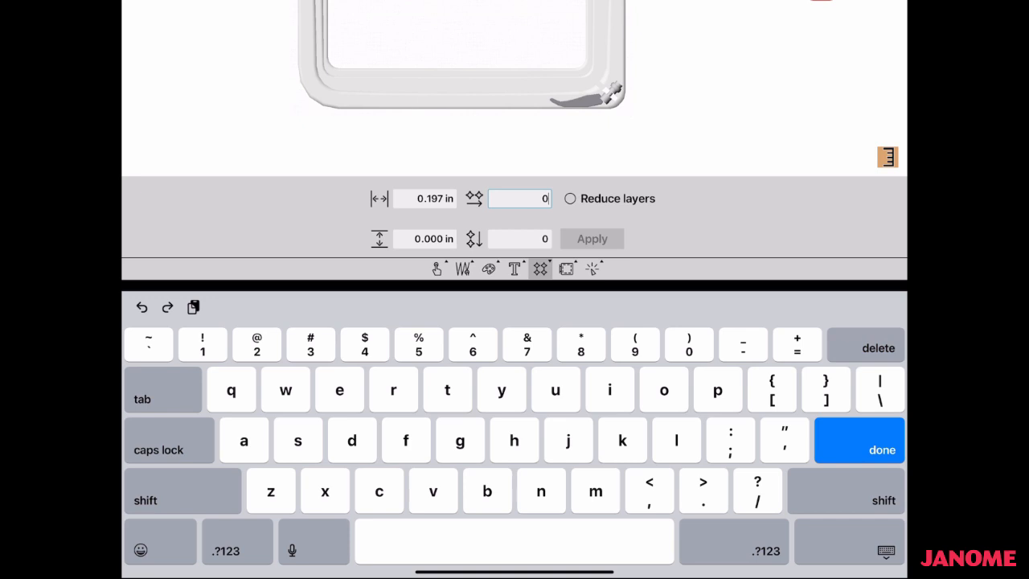
type("4")
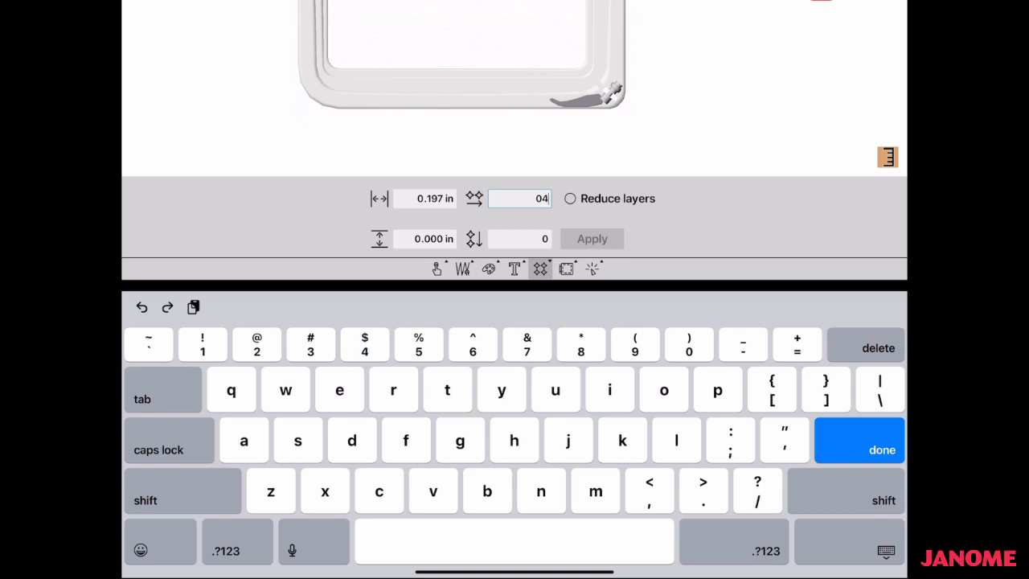
left_click(425, 238)
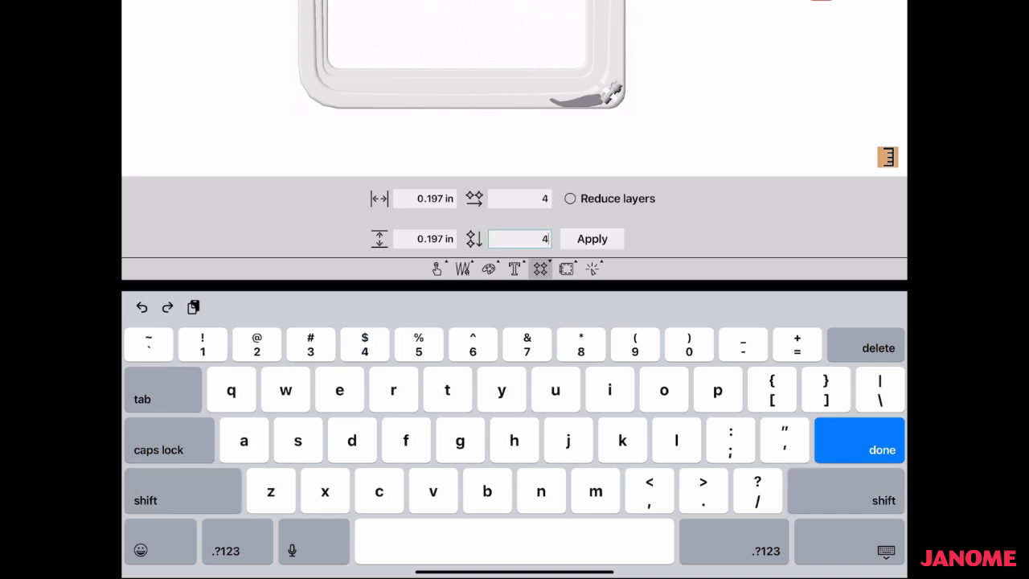
left_click(858, 450)
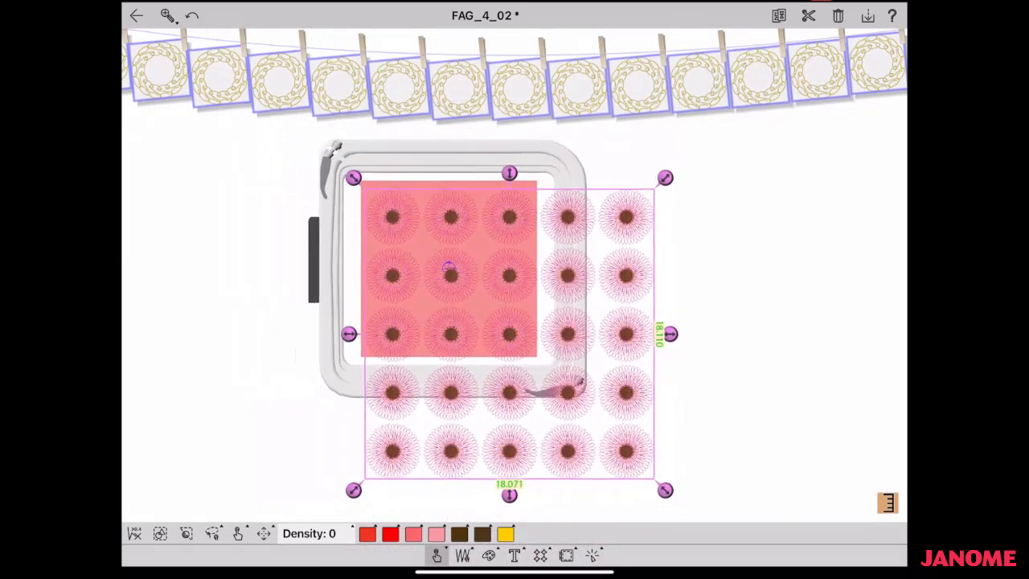
Fit the floral grid to the hoop, accepting the density adjustment notice.
left_click_drag(666, 488, 633, 459)
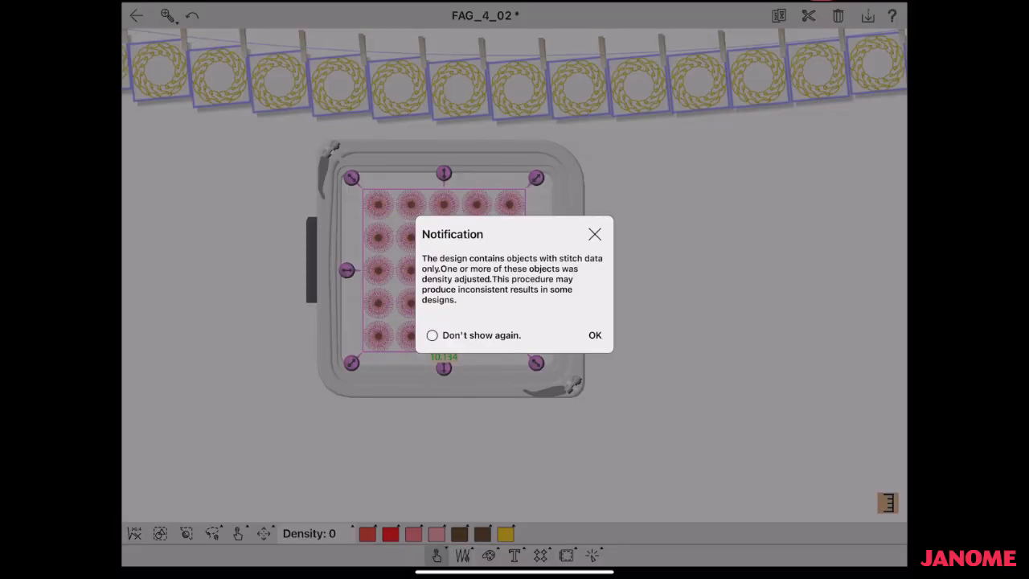
left_click(595, 335)
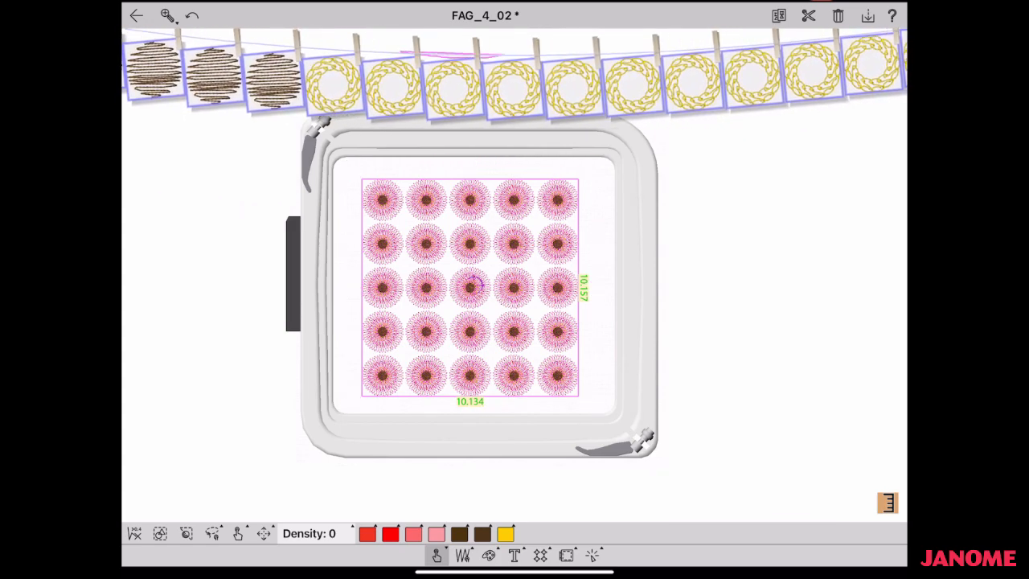
left_click(469, 286)
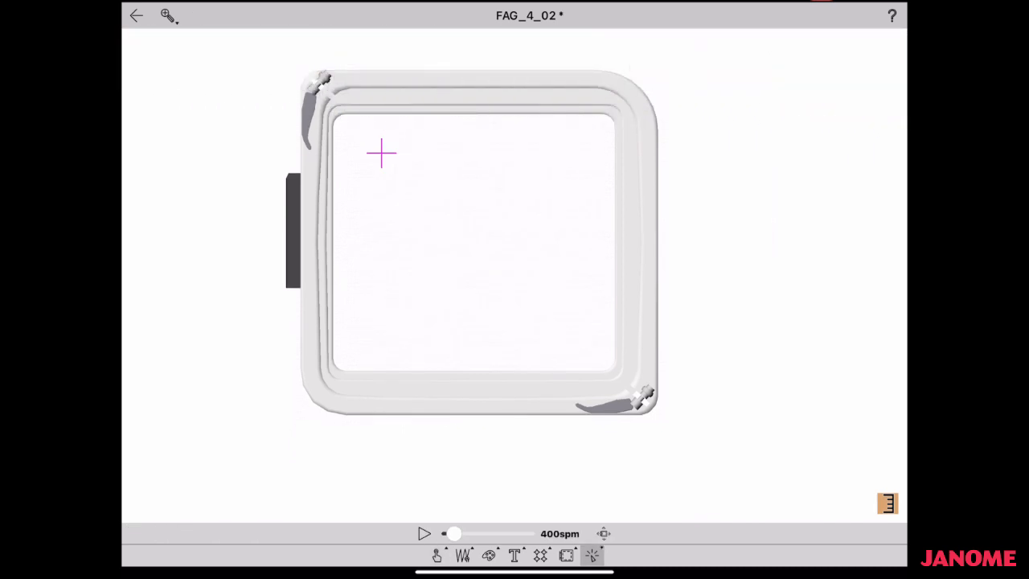
Play the stitch-by-stitch redraw and raise its speed to 4400spm.
left_click(425, 534)
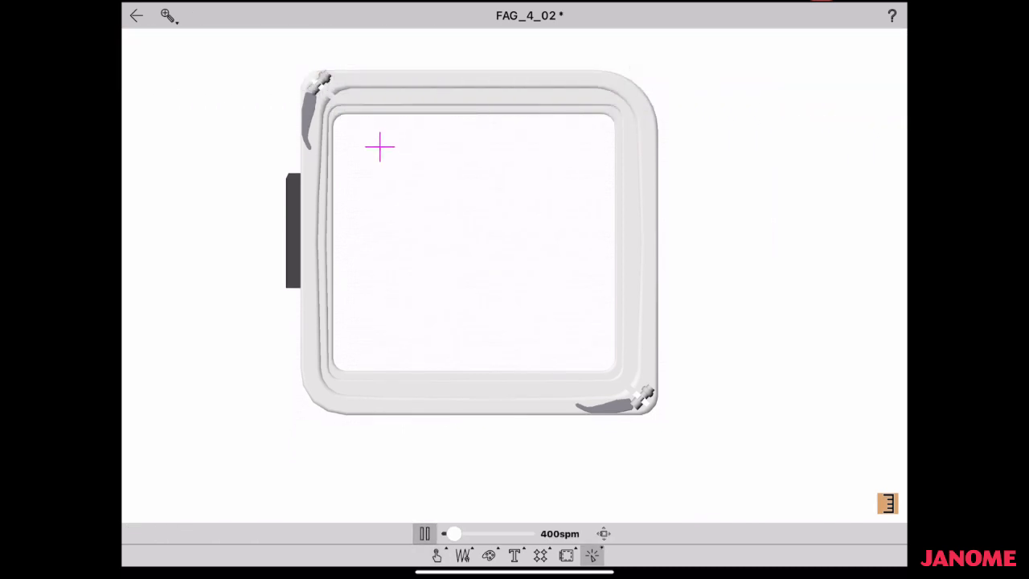
left_click_drag(454, 533, 480, 534)
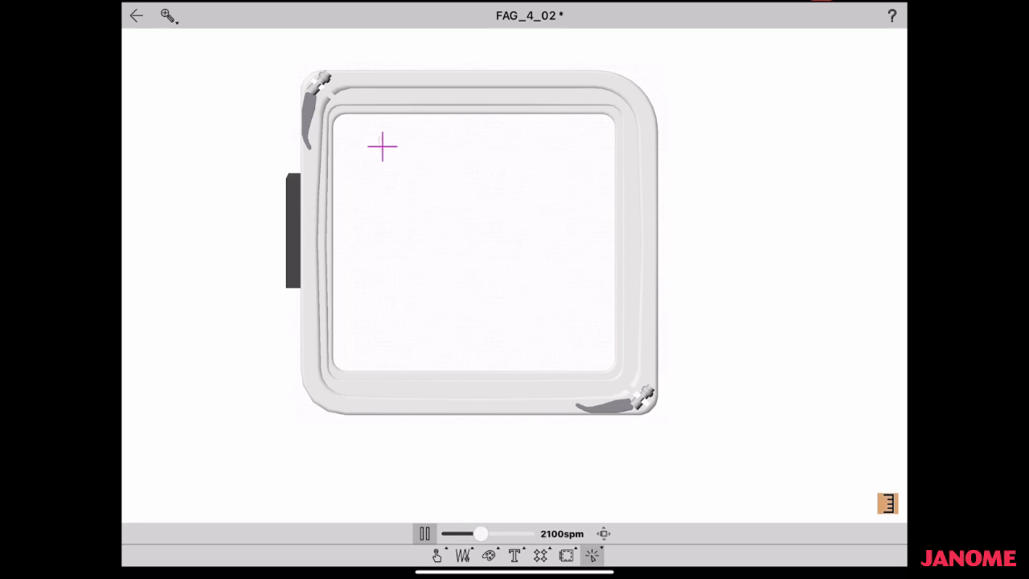
left_click_drag(481, 534, 517, 534)
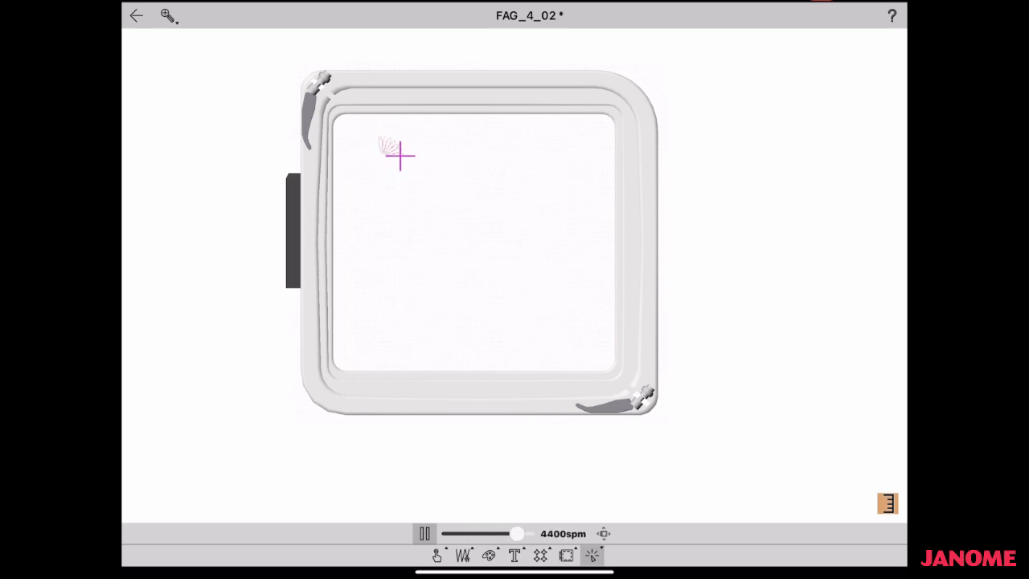